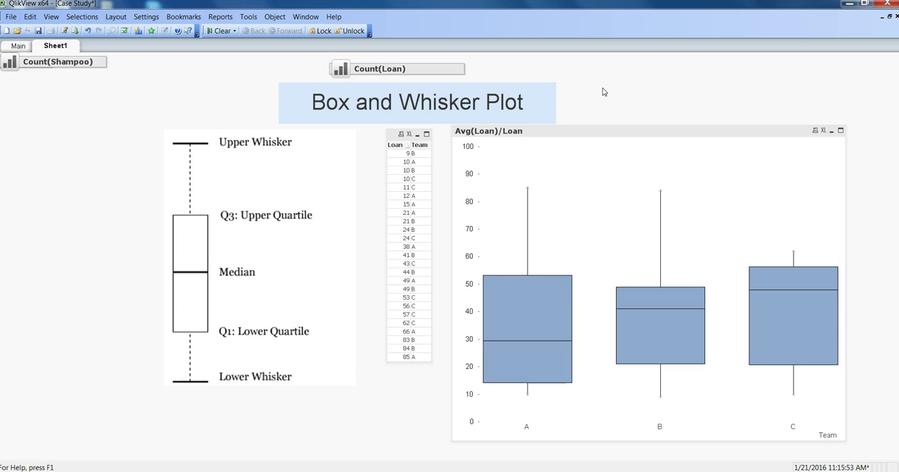
pyautogui.moveTo(462, 312)
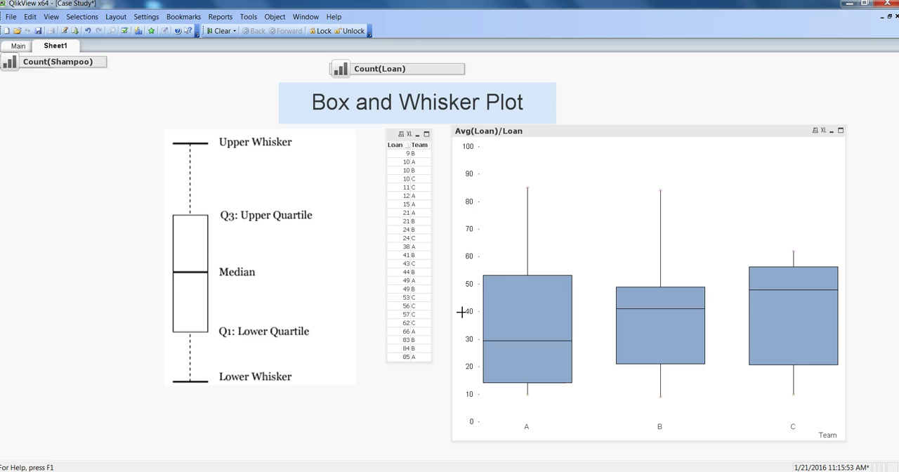
pyautogui.moveTo(446, 317)
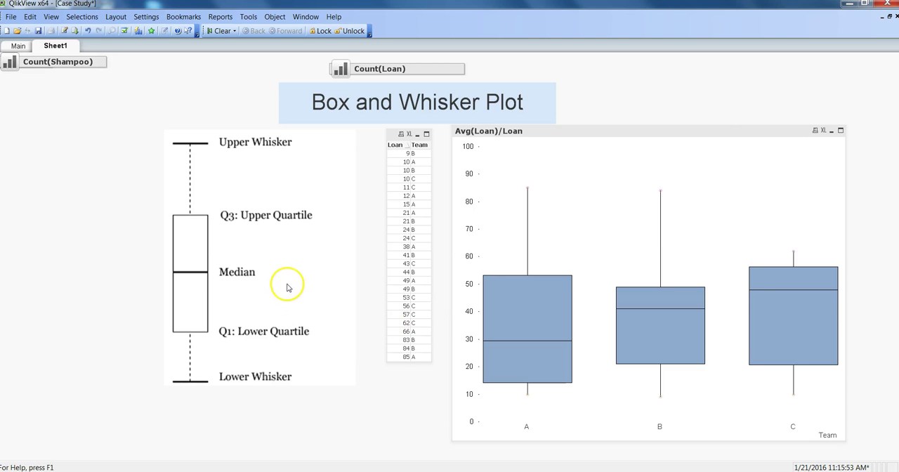
pyautogui.moveTo(328, 225)
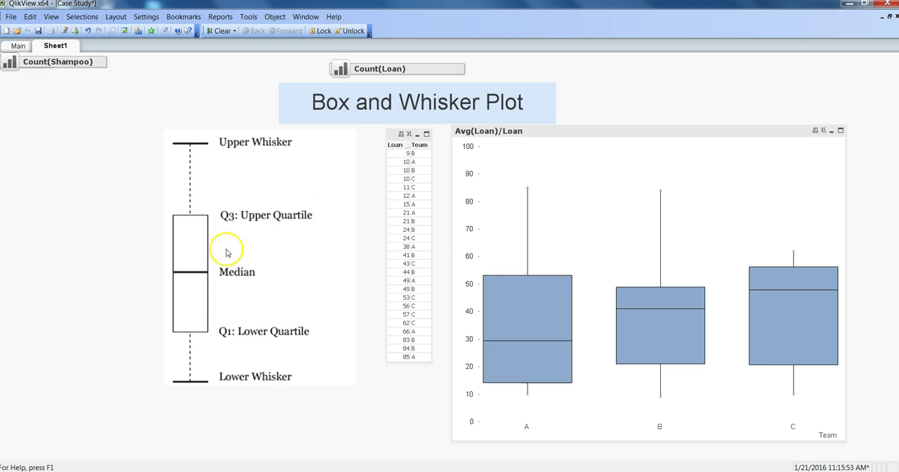
pyautogui.moveTo(214, 203)
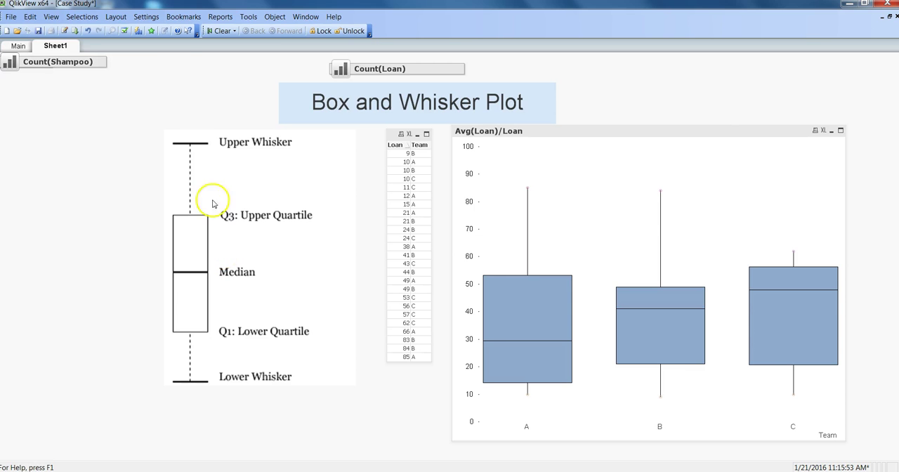
pyautogui.moveTo(197, 230)
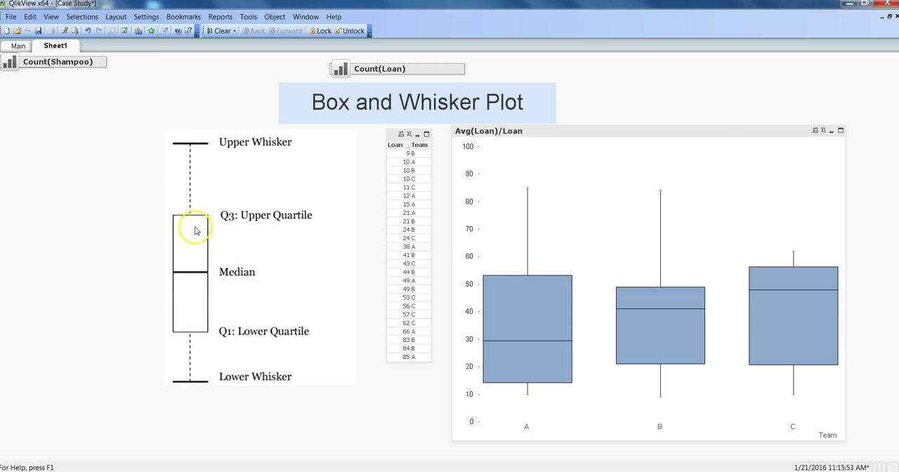
pyautogui.moveTo(191, 269)
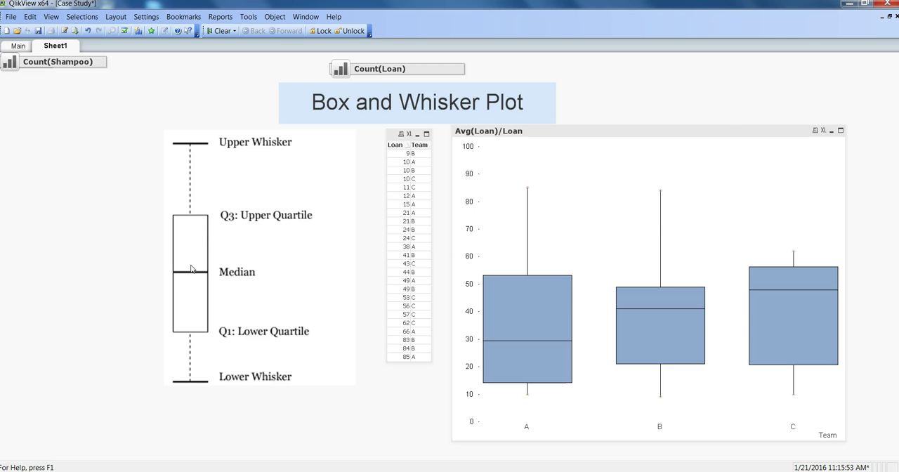
pyautogui.moveTo(217, 285)
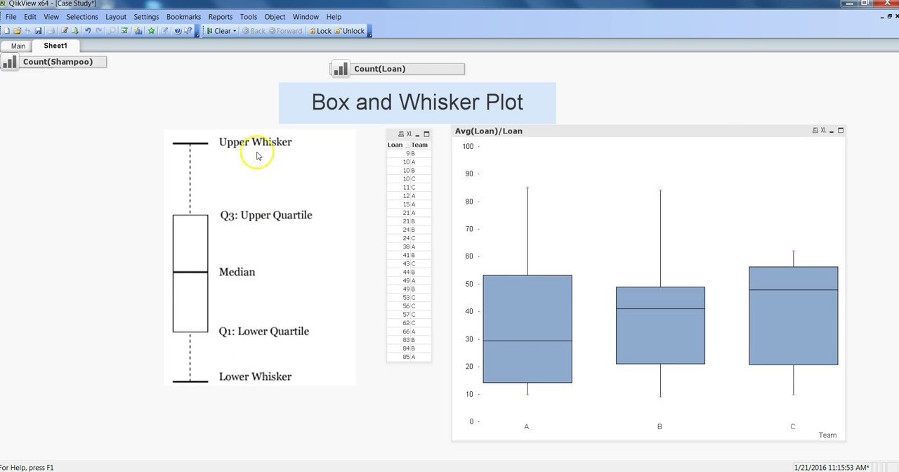
pyautogui.moveTo(253, 147)
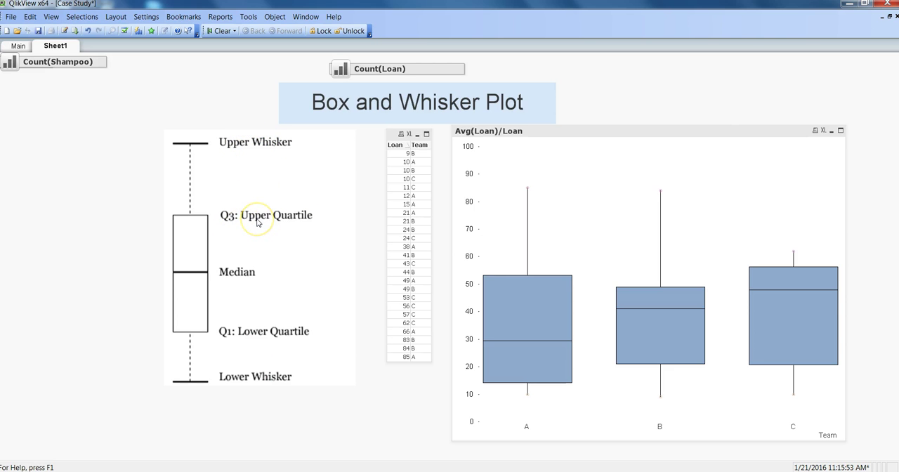
pyautogui.moveTo(253, 338)
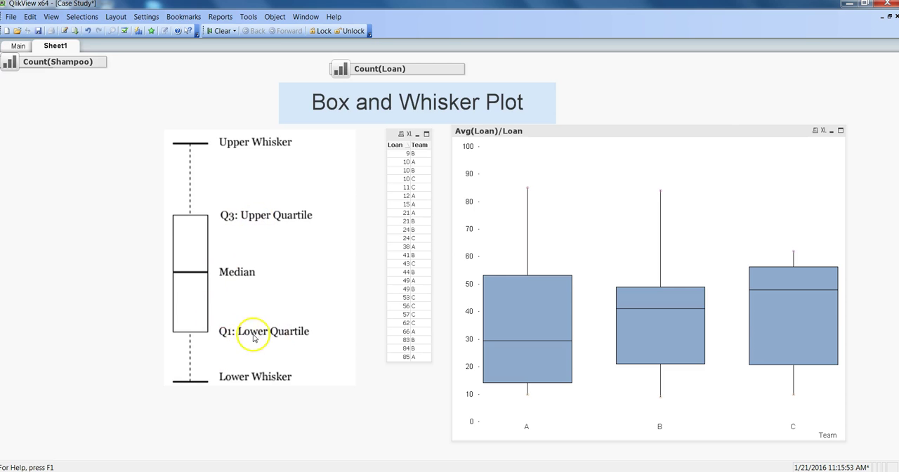
pyautogui.moveTo(235, 278)
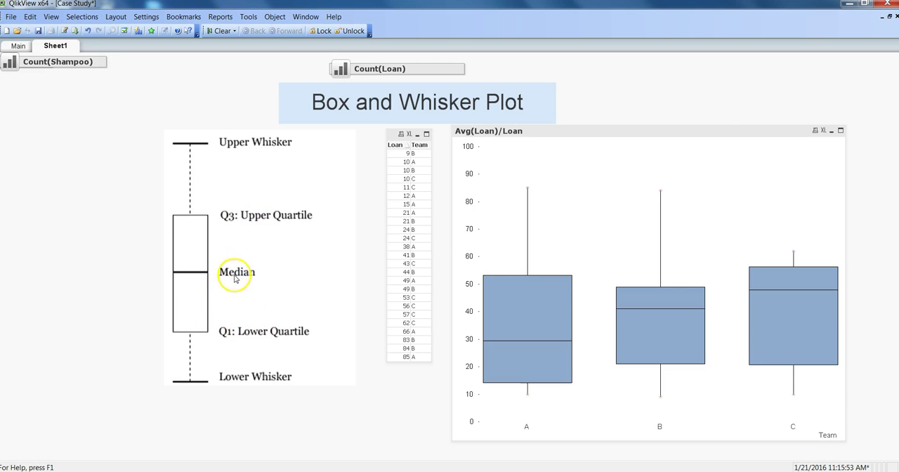
pyautogui.moveTo(247, 341)
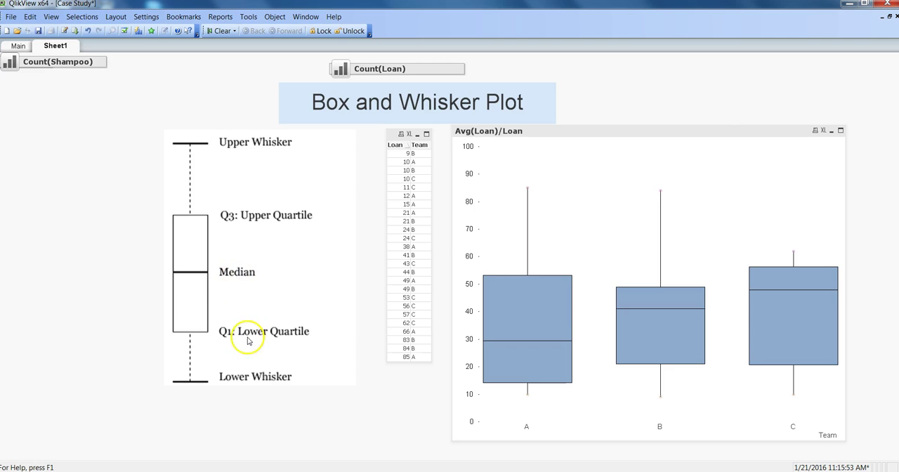
pyautogui.moveTo(275, 373)
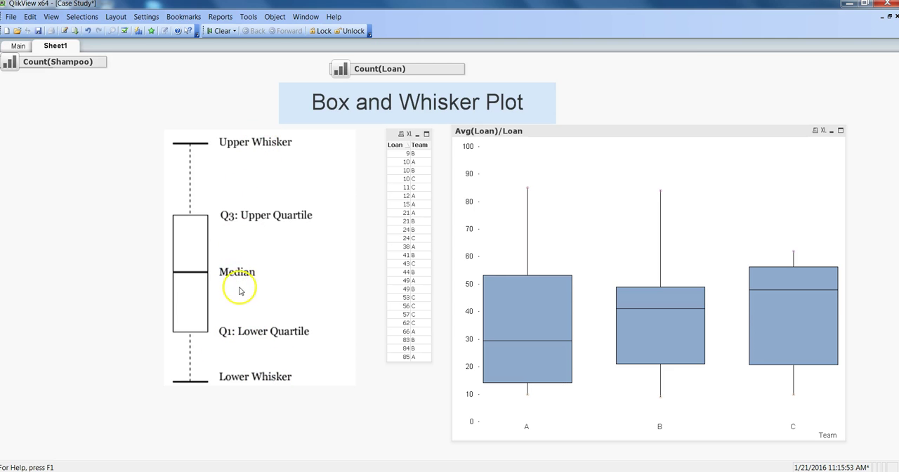
pyautogui.moveTo(304, 227)
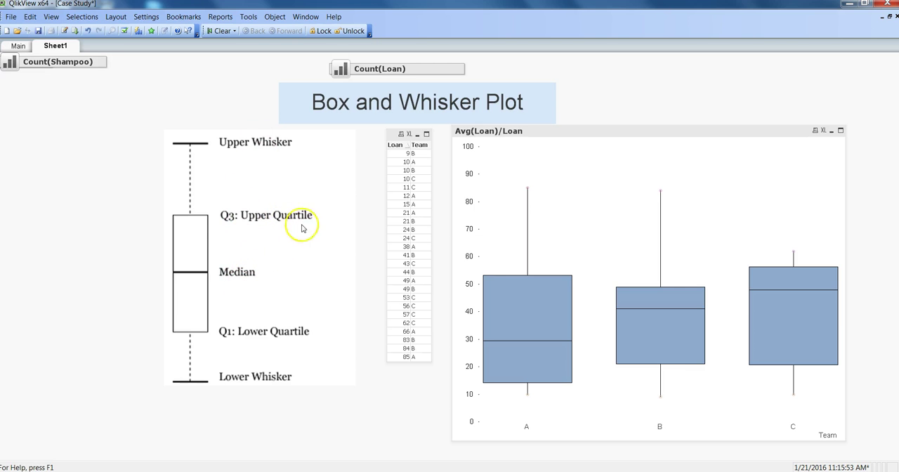
pyautogui.moveTo(238, 334)
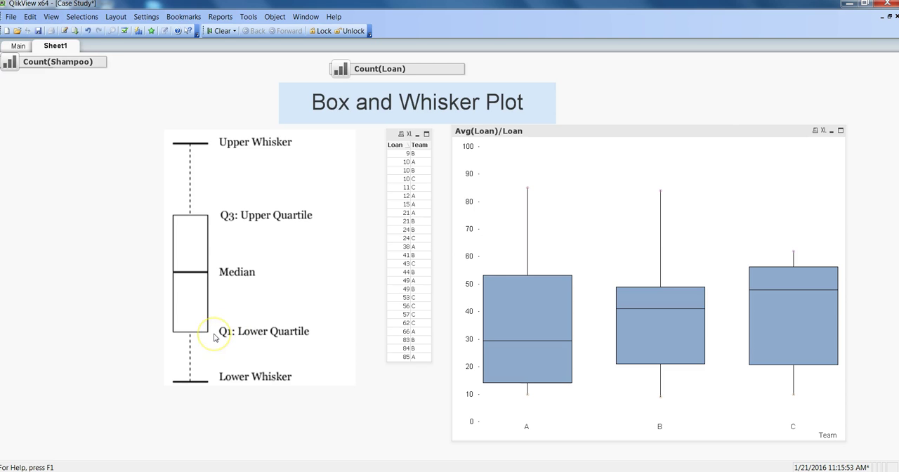
pyautogui.moveTo(203, 371)
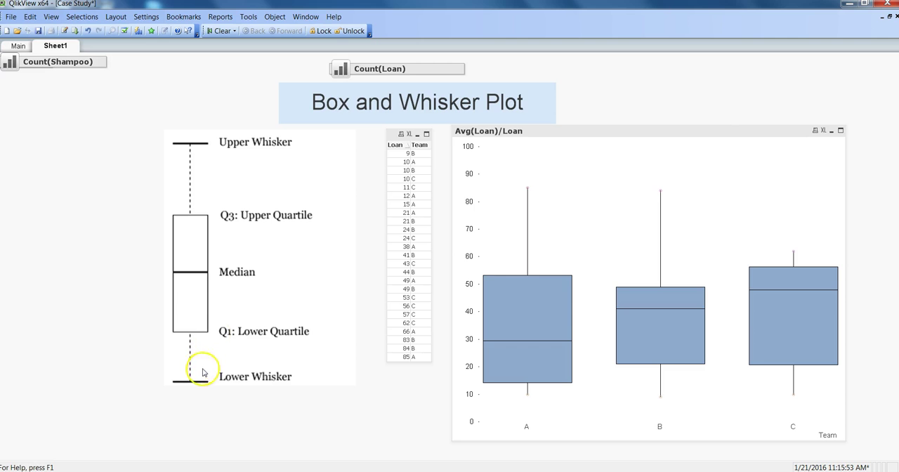
pyautogui.moveTo(226, 383)
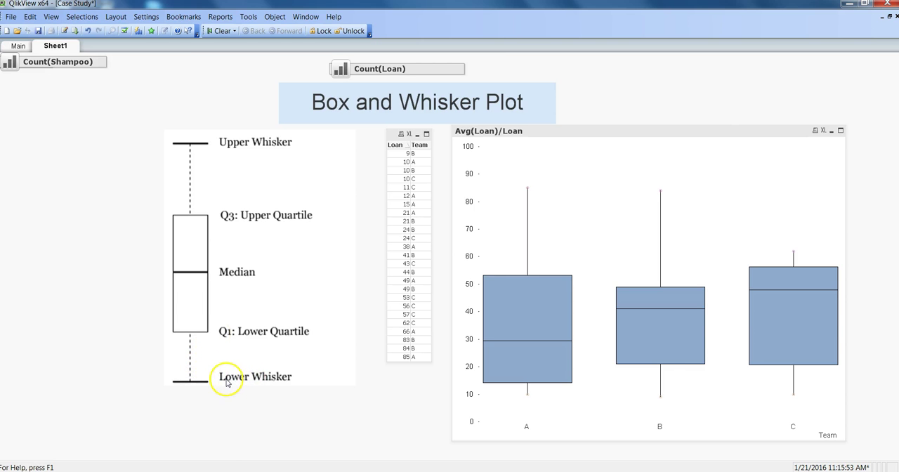
pyautogui.moveTo(208, 335)
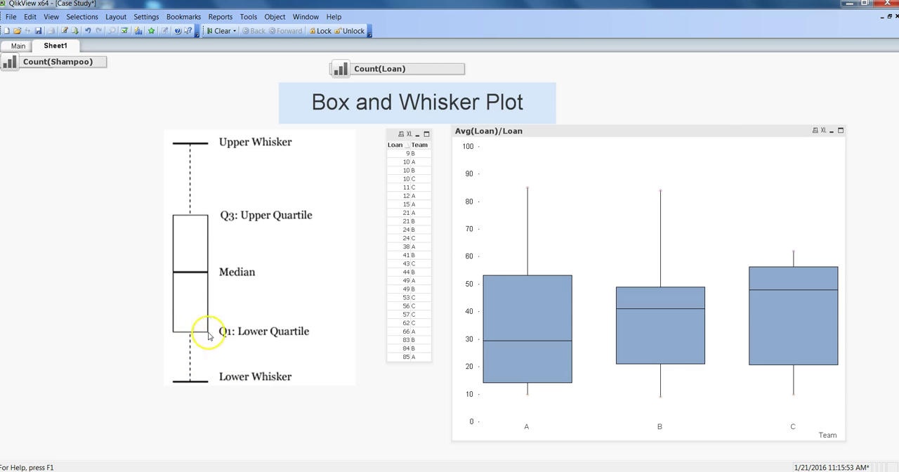
pyautogui.moveTo(216, 335)
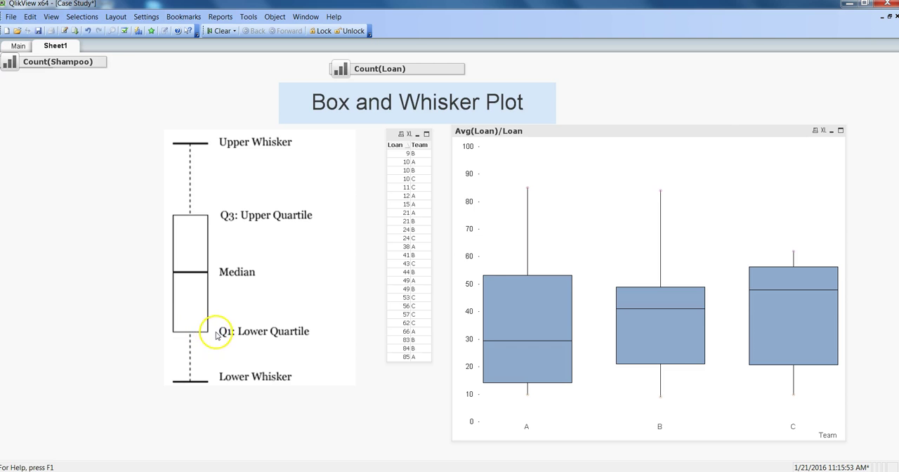
pyautogui.moveTo(185, 351)
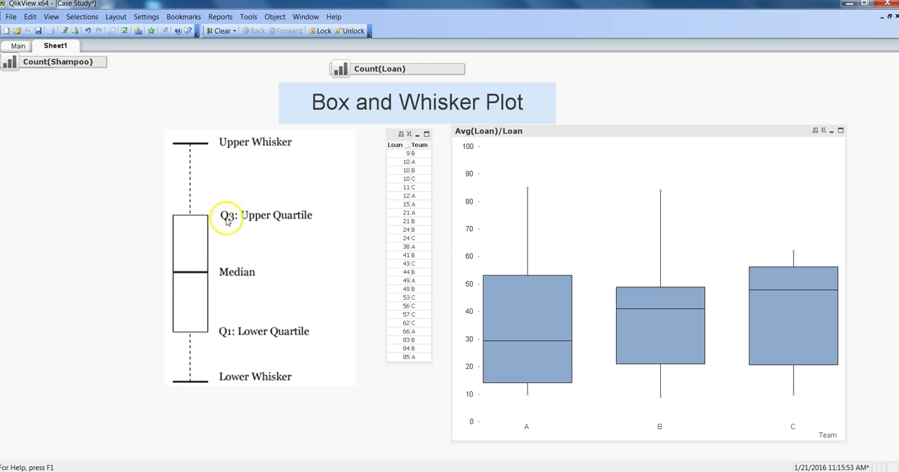
pyautogui.moveTo(220, 401)
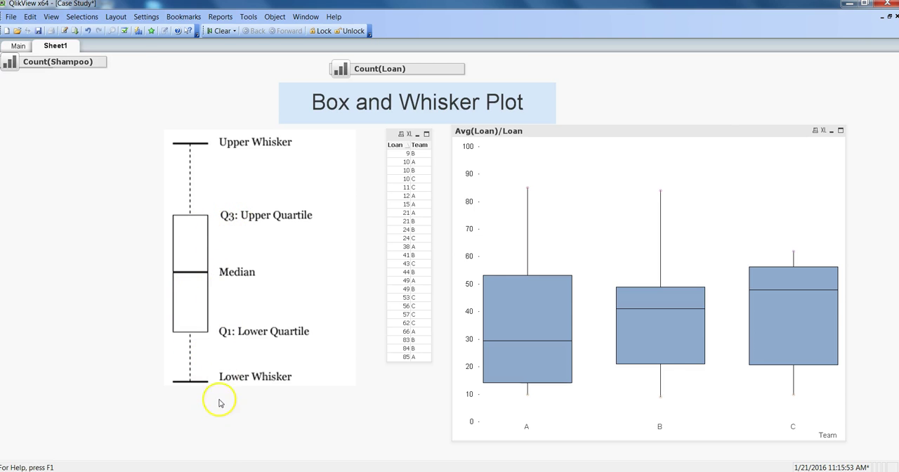
pyautogui.moveTo(245, 221)
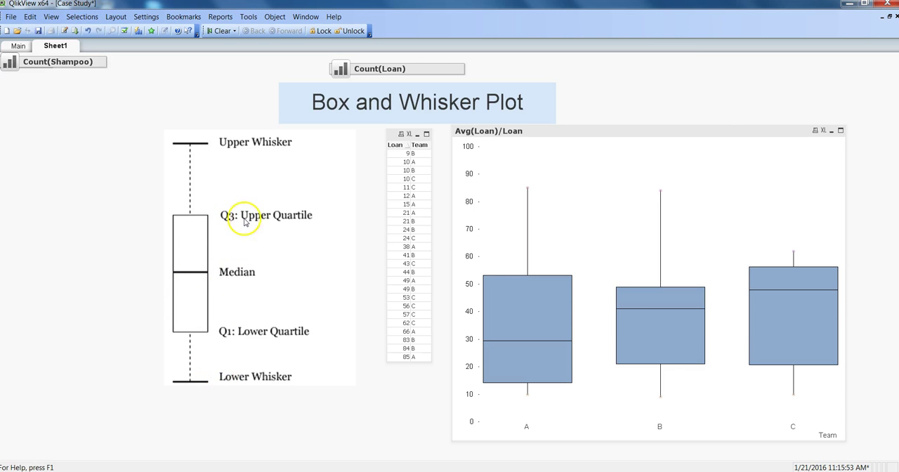
pyautogui.moveTo(226, 222)
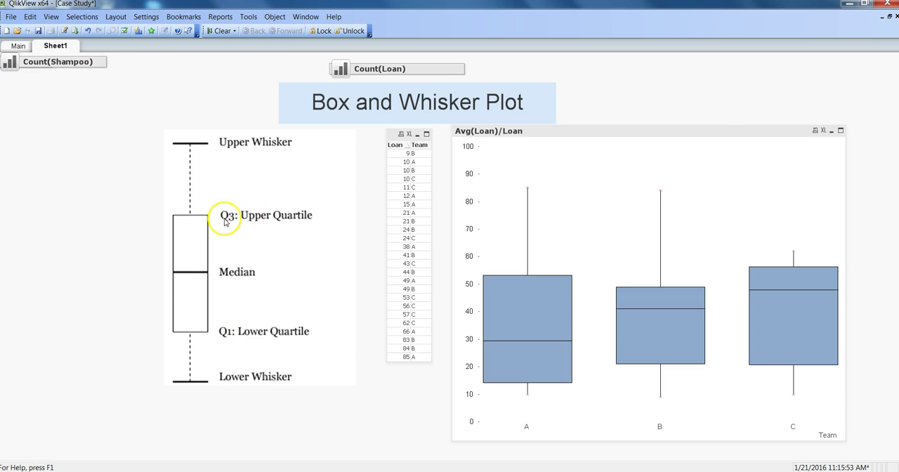
pyautogui.moveTo(220, 362)
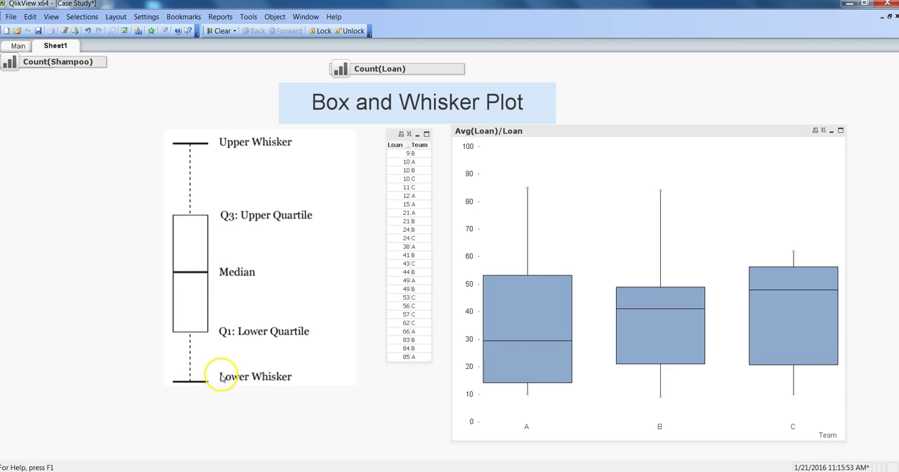
pyautogui.moveTo(202, 331)
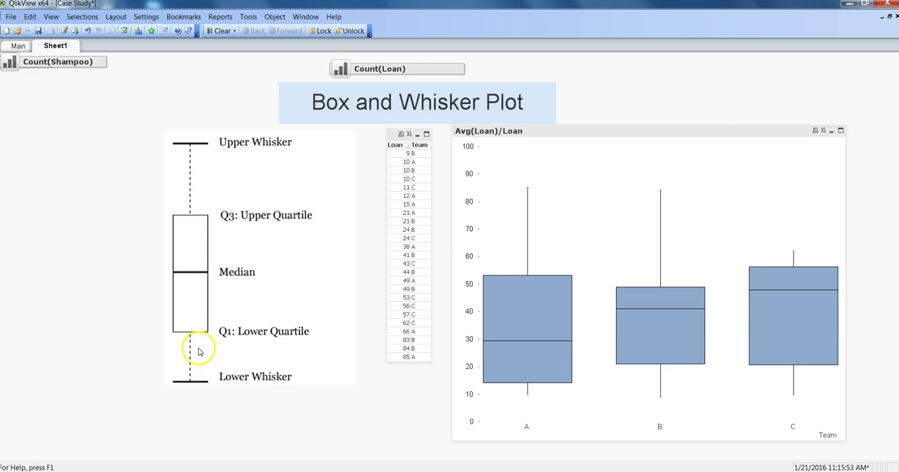
pyautogui.moveTo(199, 382)
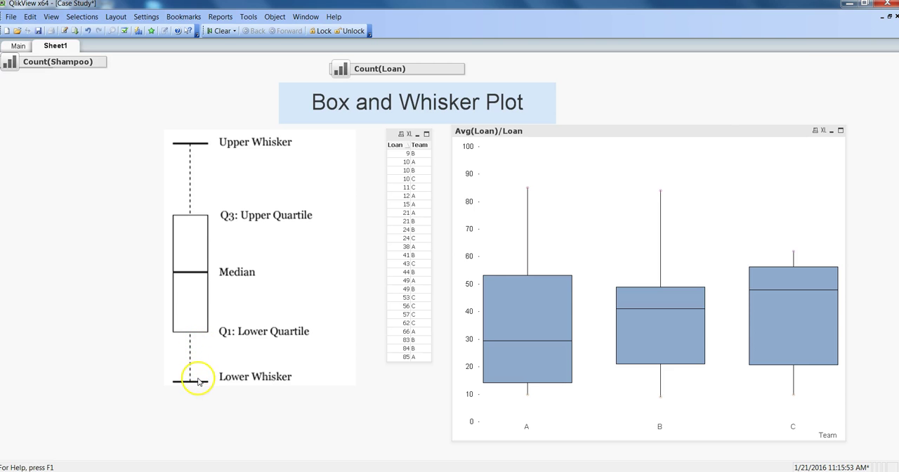
pyautogui.moveTo(200, 324)
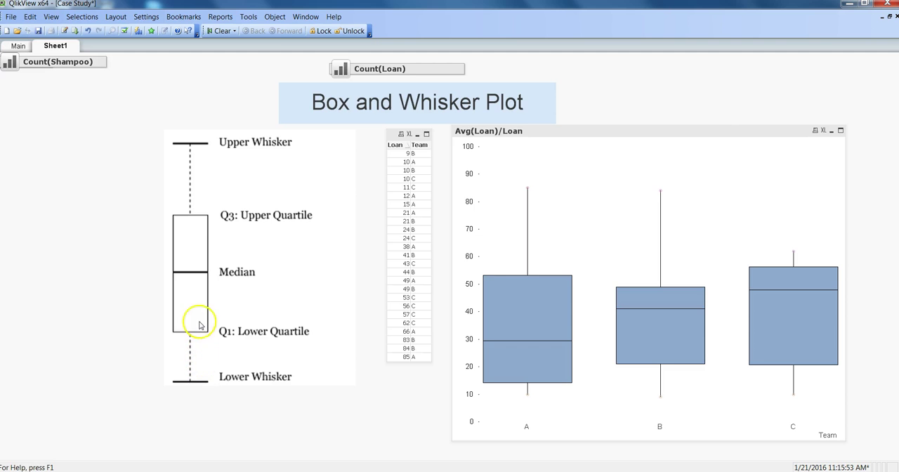
pyautogui.moveTo(202, 267)
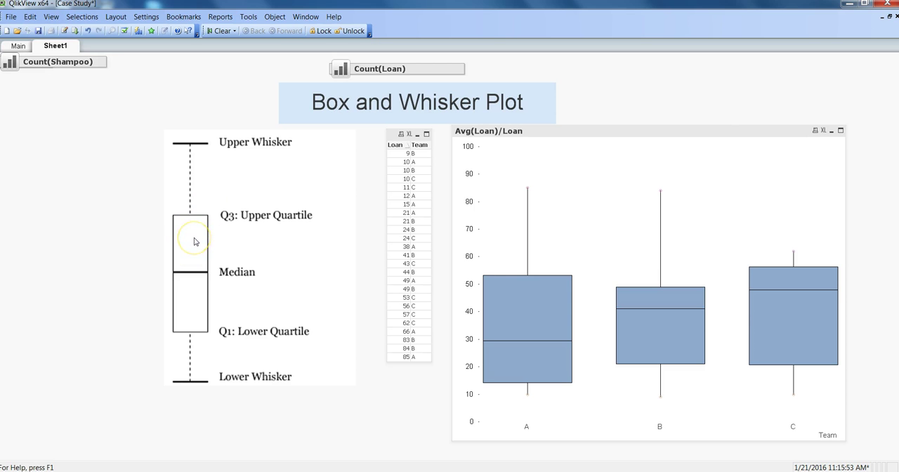
pyautogui.moveTo(207, 152)
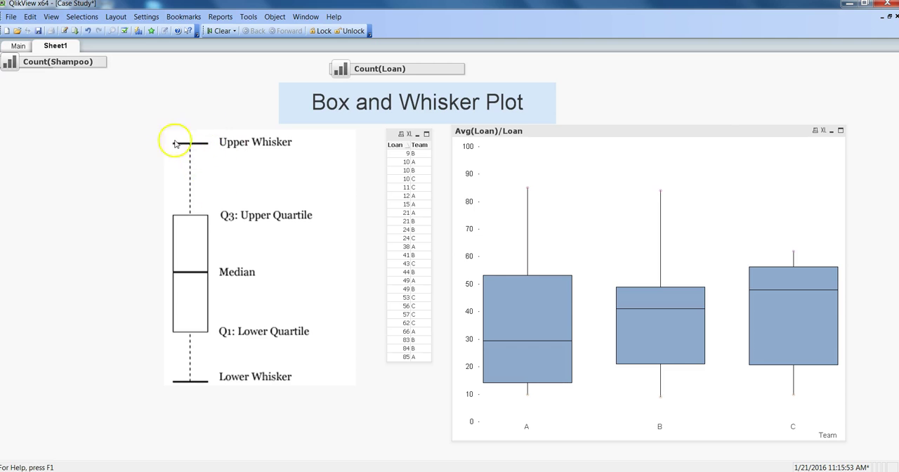
pyautogui.moveTo(187, 129)
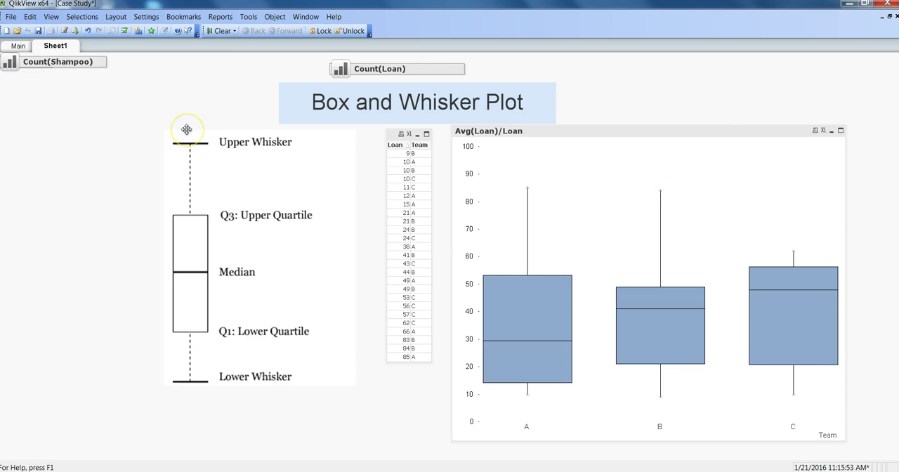
pyautogui.moveTo(193, 168)
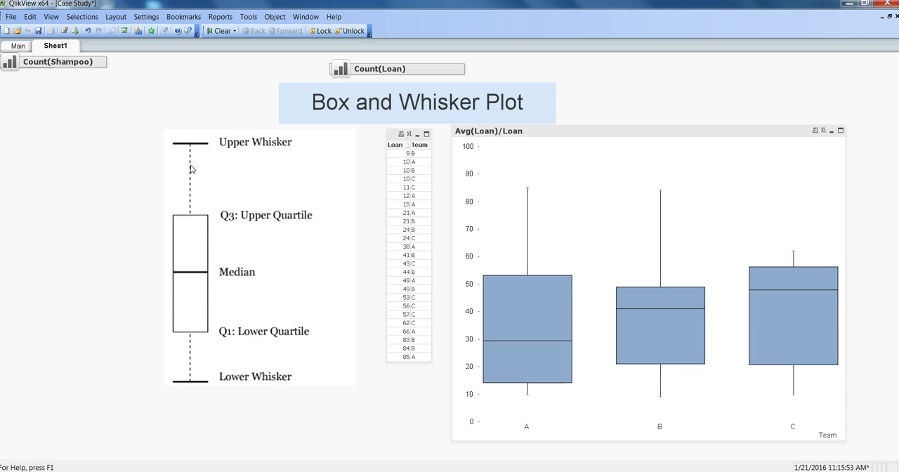
pyautogui.moveTo(213, 199)
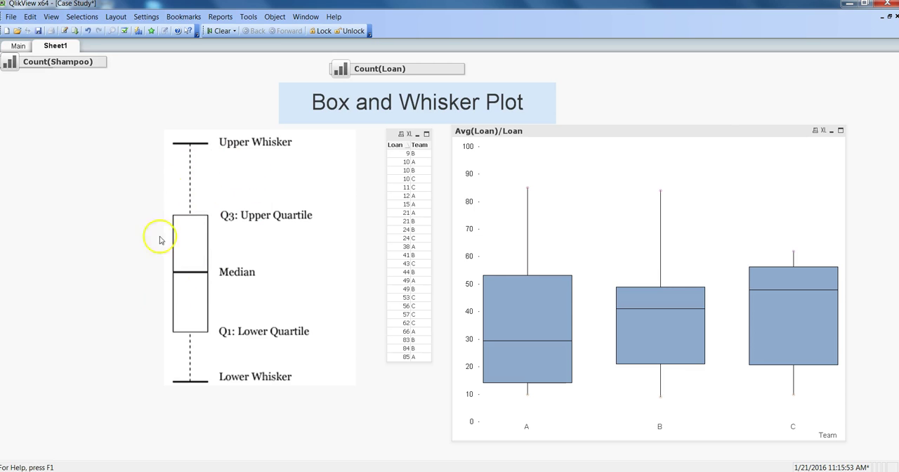
pyautogui.moveTo(185, 216)
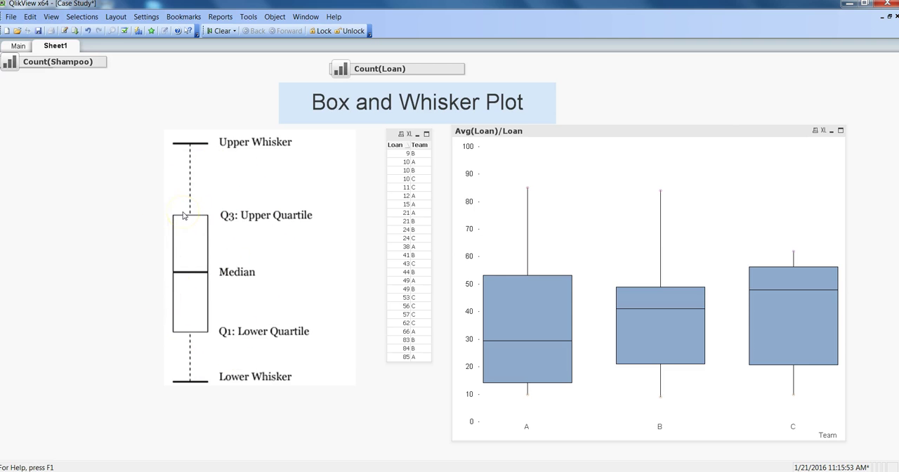
pyautogui.moveTo(260, 211)
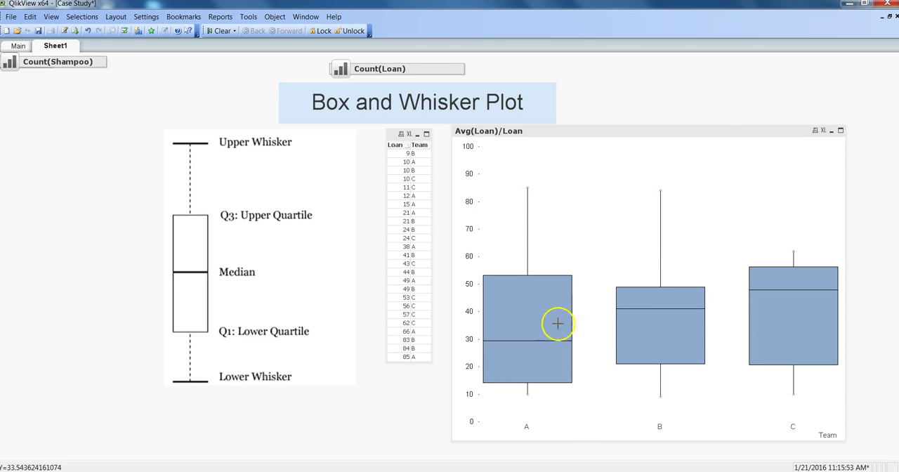
pyautogui.moveTo(539, 341)
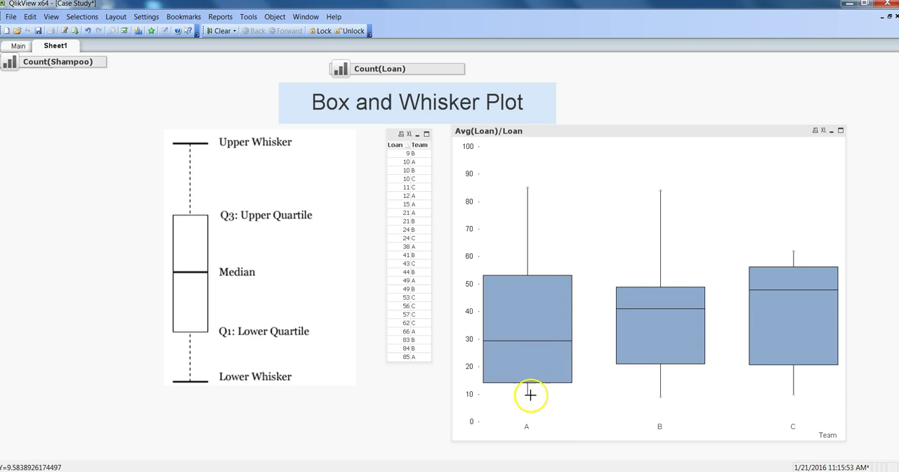
pyautogui.moveTo(630, 311)
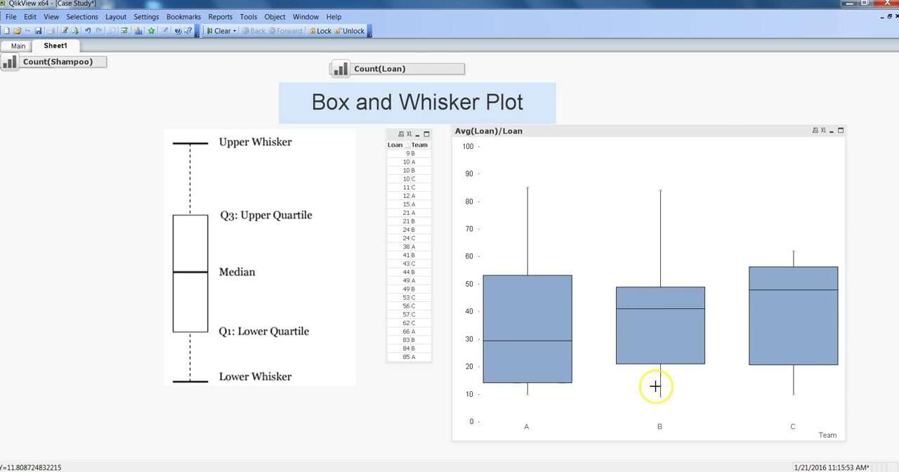
pyautogui.moveTo(657, 314)
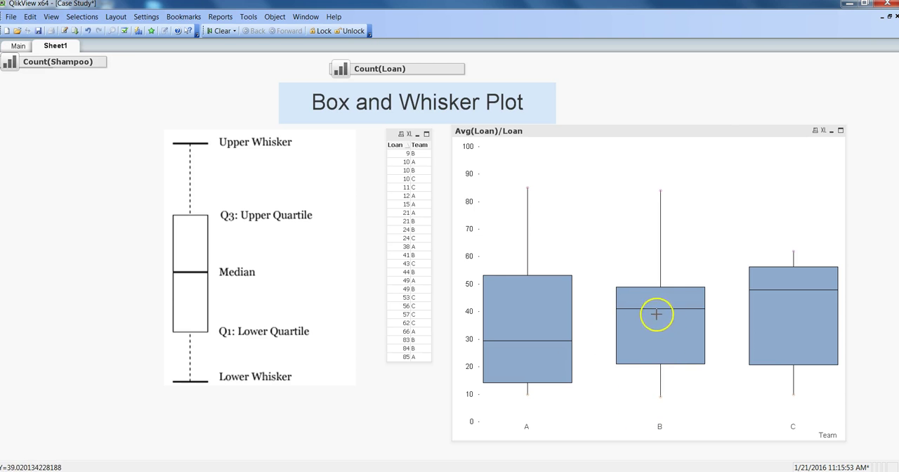
pyautogui.moveTo(671, 311)
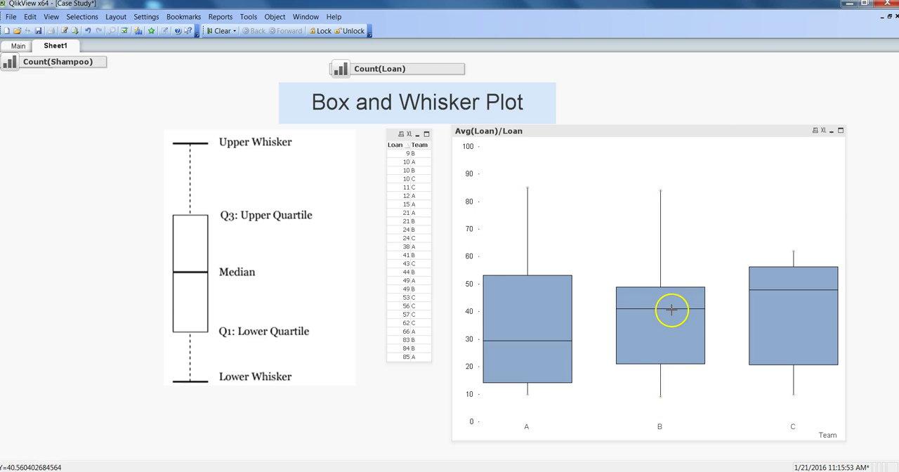
pyautogui.moveTo(664, 332)
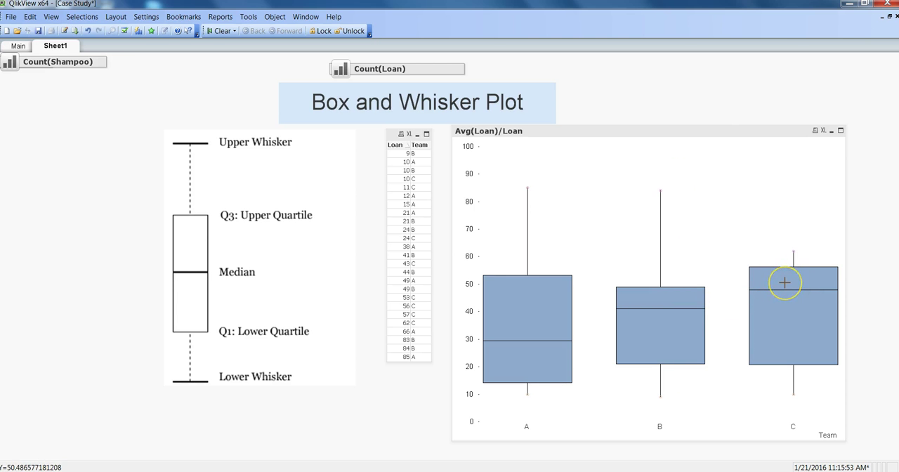
pyautogui.moveTo(787, 290)
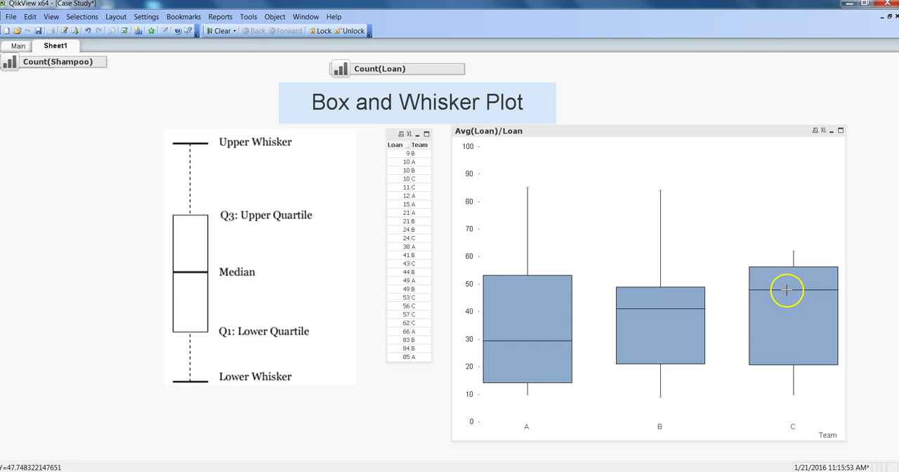
pyautogui.moveTo(791, 251)
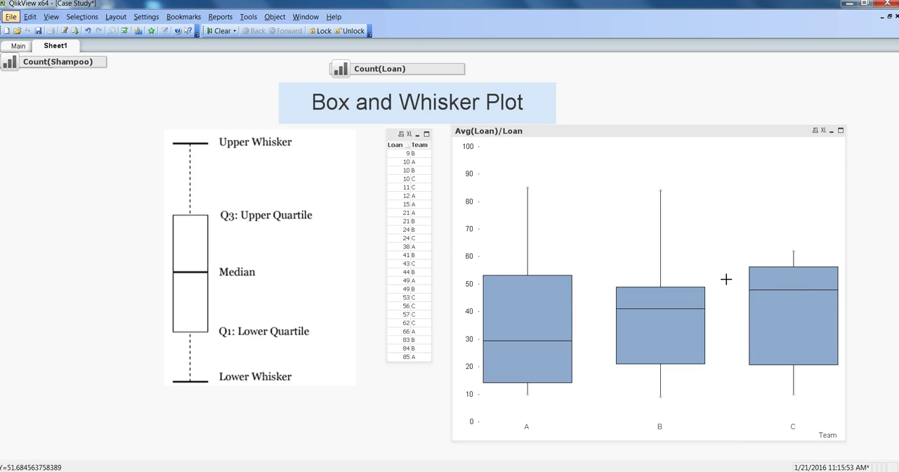
pyautogui.moveTo(705, 290)
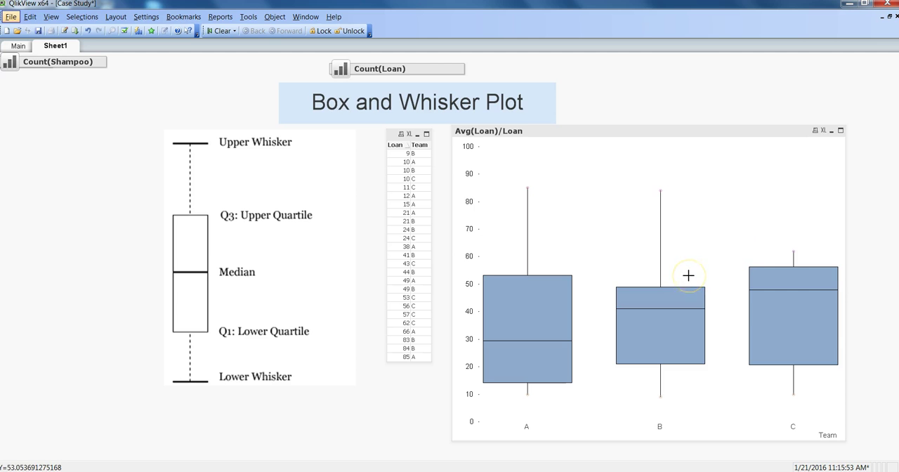
pyautogui.moveTo(580, 236)
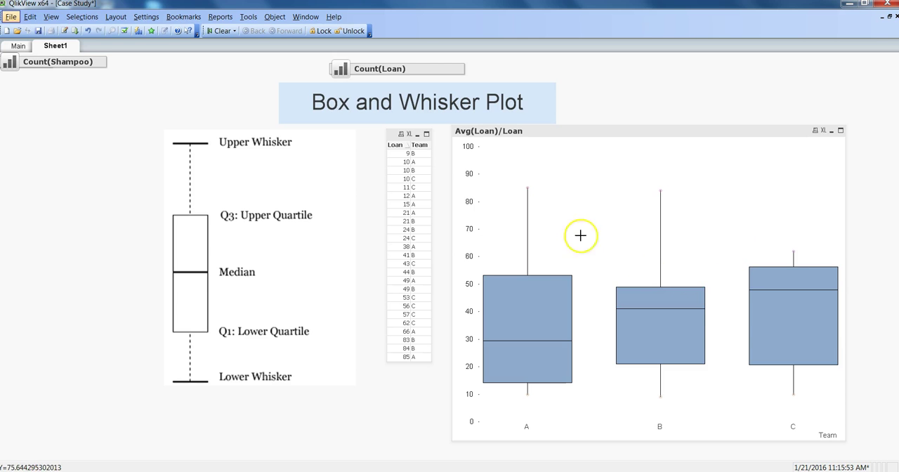
pyautogui.moveTo(508, 307)
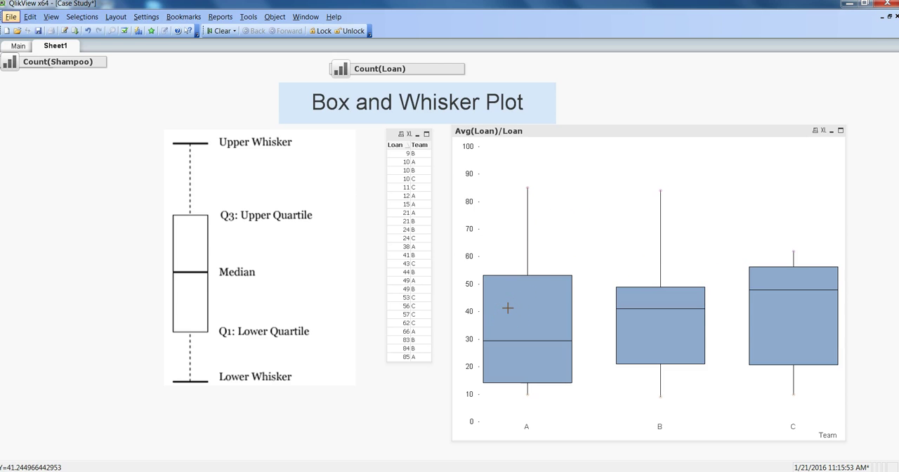
pyautogui.moveTo(547, 285)
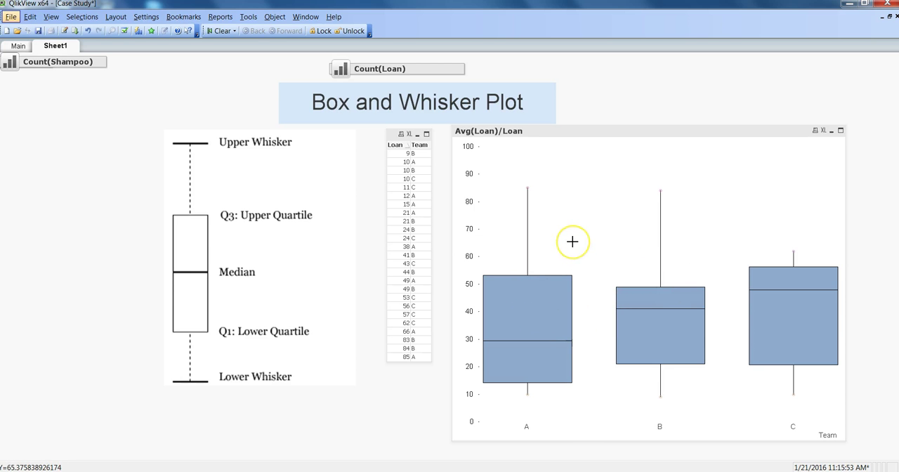
pyautogui.moveTo(436, 175)
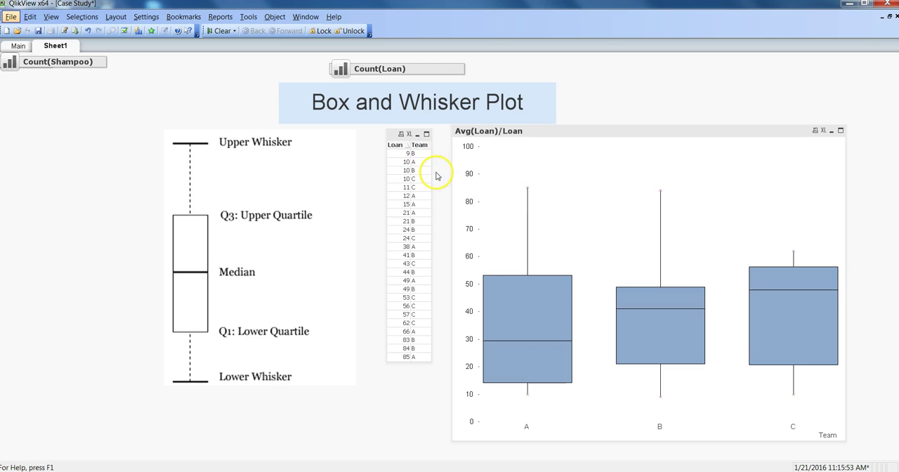
pyautogui.moveTo(398, 169)
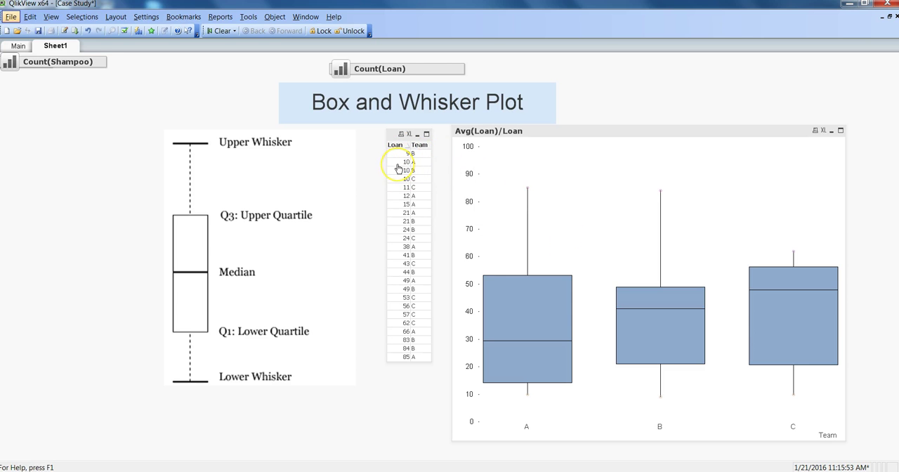
pyautogui.moveTo(406, 152)
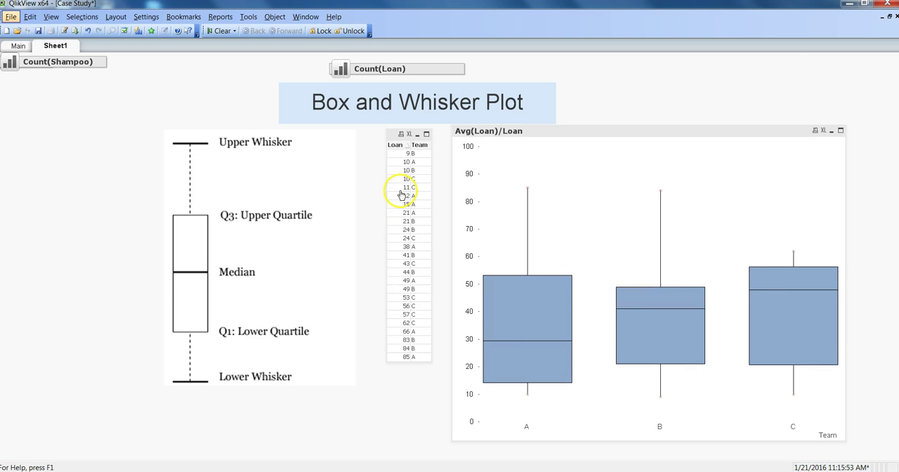
# Step: Launch the Box Plot Wizard from the Tools menu
pyautogui.click(408, 191)
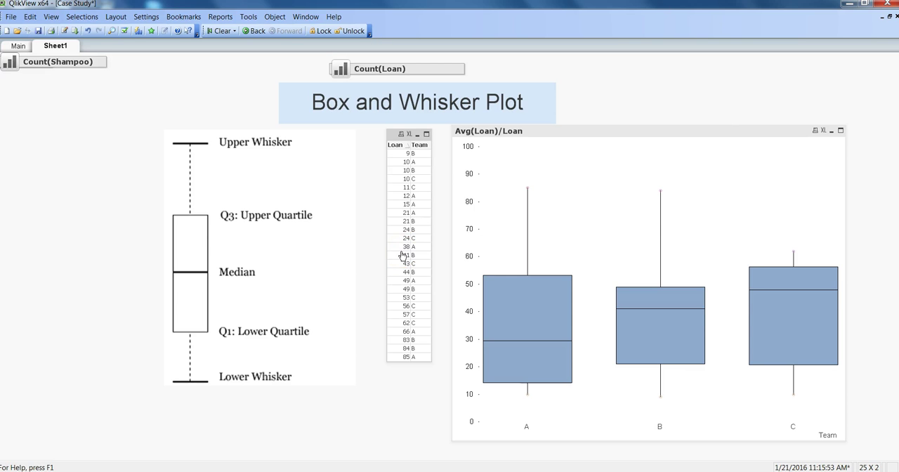
pyautogui.moveTo(435, 267)
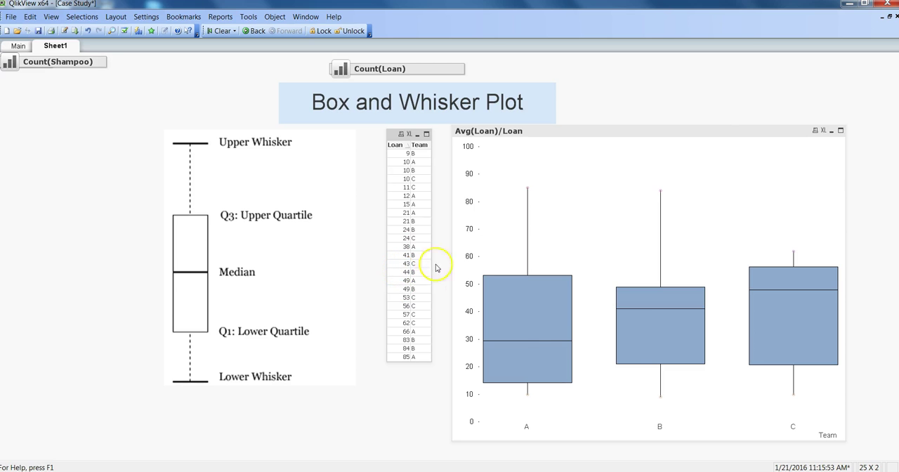
pyautogui.moveTo(523, 427)
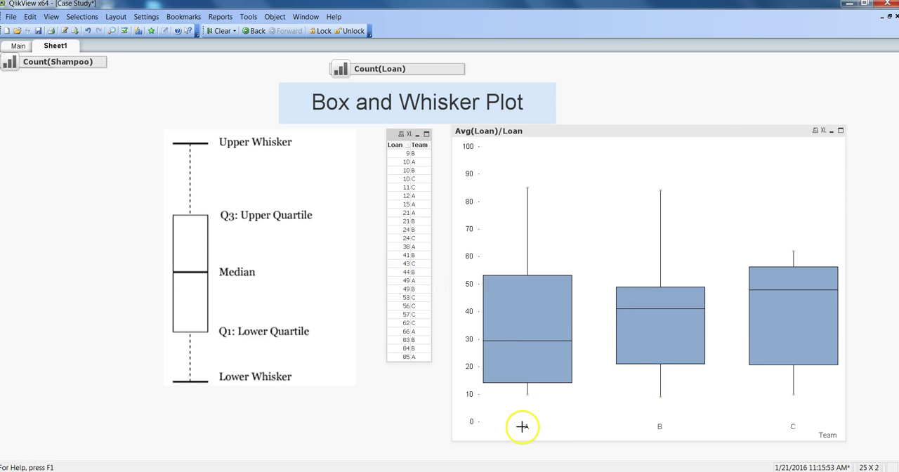
pyautogui.moveTo(619, 418)
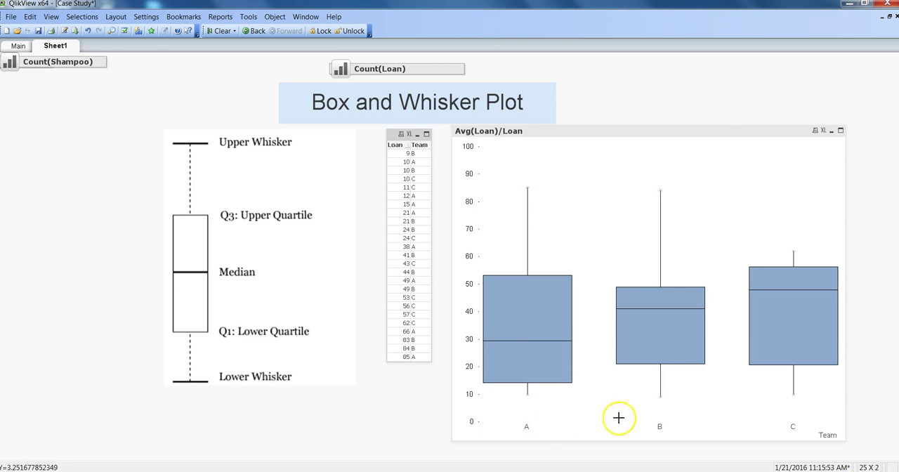
pyautogui.moveTo(662, 433)
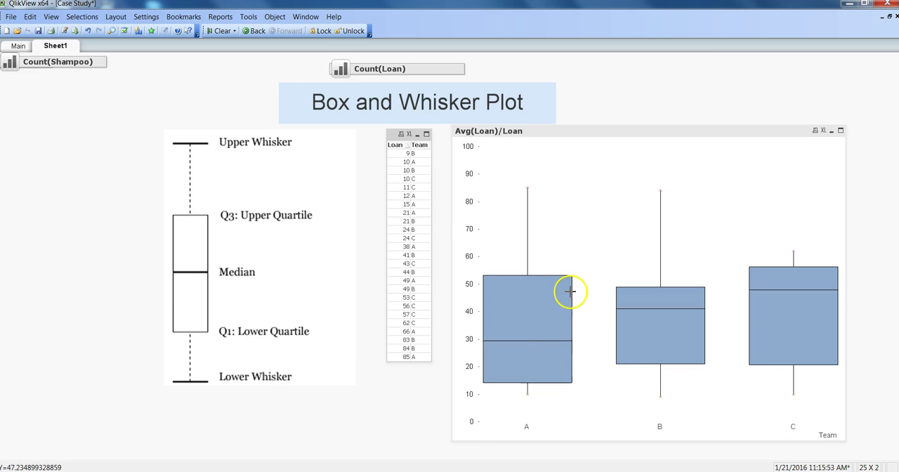
pyautogui.moveTo(598, 266)
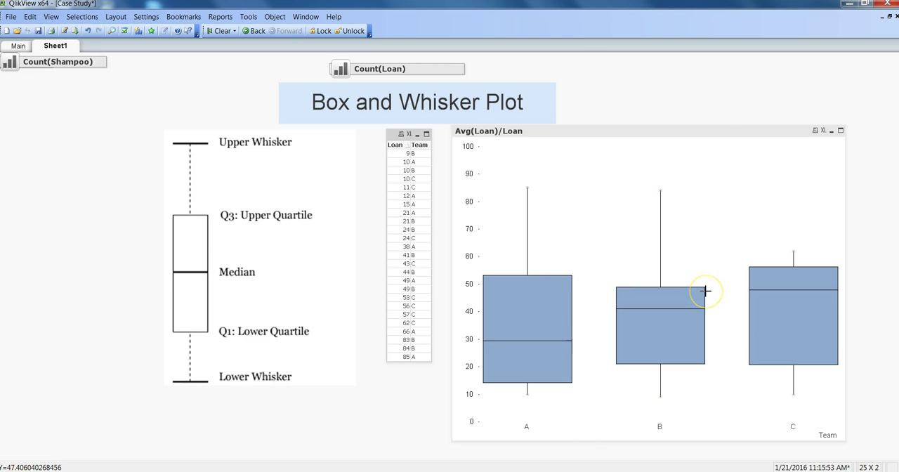
pyautogui.moveTo(556, 228)
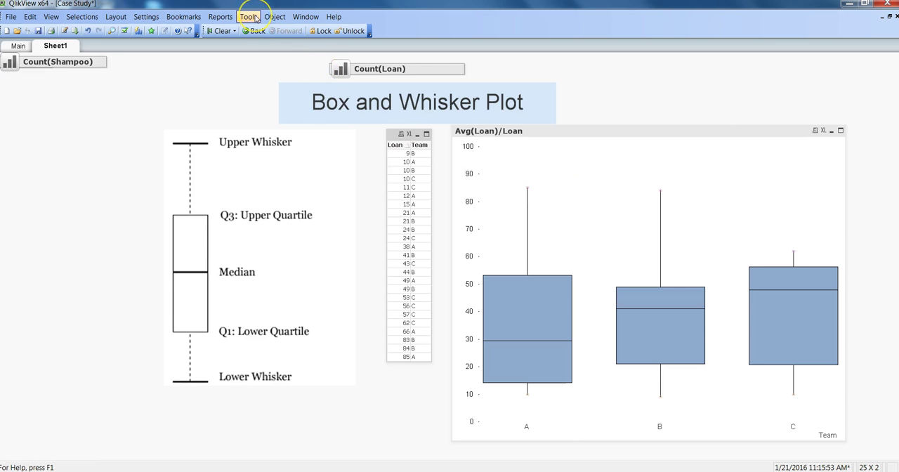
pyautogui.click(248, 16)
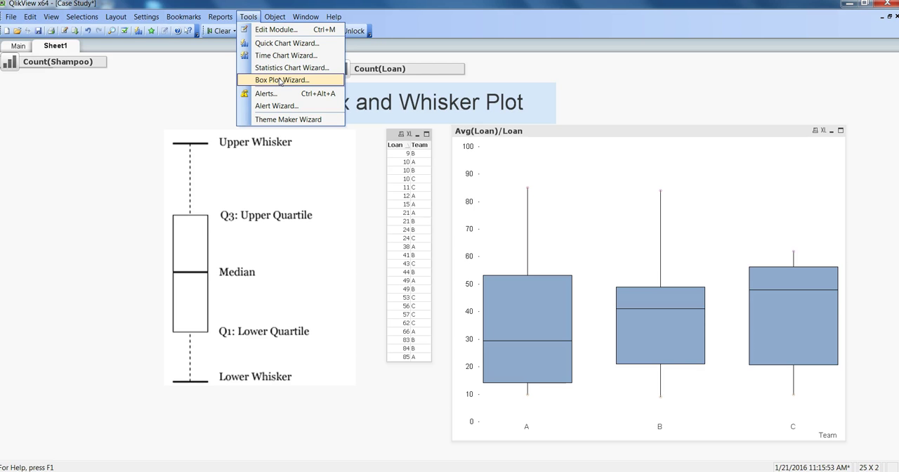
pyautogui.click(281, 80)
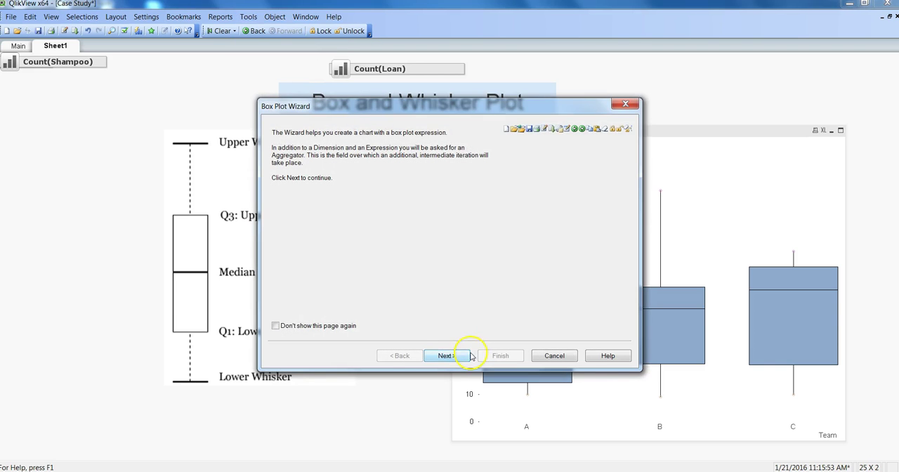
# Step: In wizard Step 1, use Team as dimension, Loan as aggregator and Avg(Loan) as expression
pyautogui.click(444, 356)
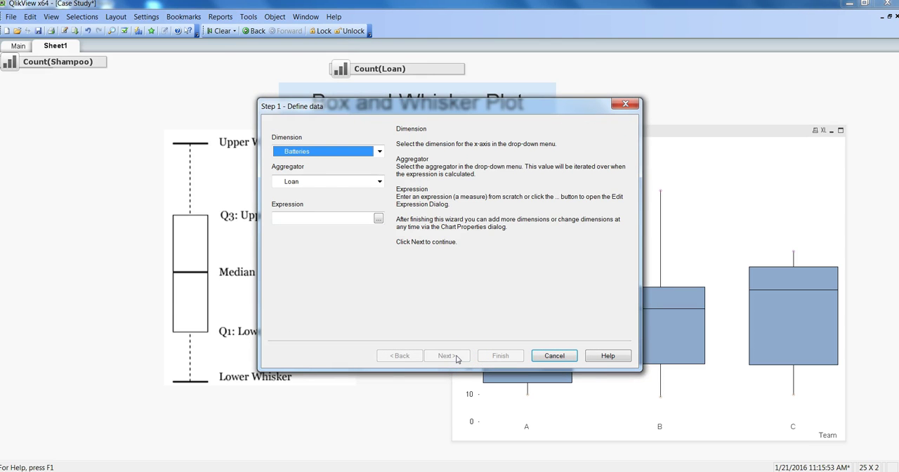
pyautogui.click(380, 151)
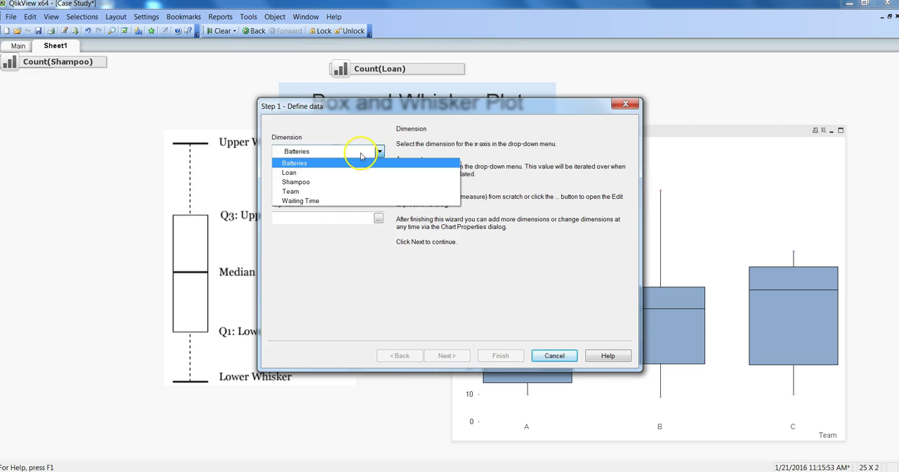
pyautogui.moveTo(314, 192)
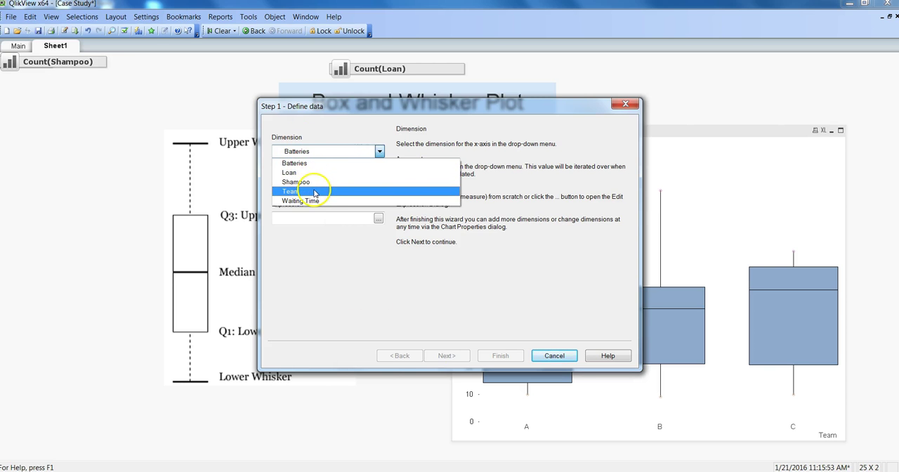
pyautogui.click(290, 191)
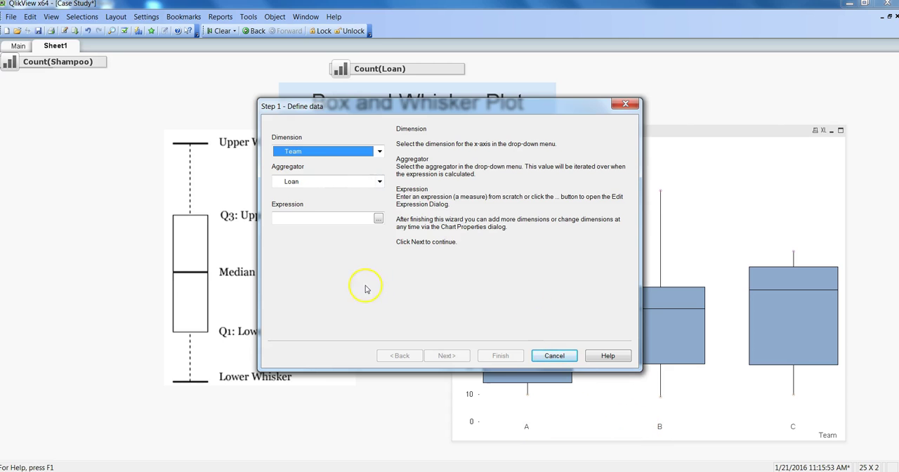
pyautogui.click(380, 181)
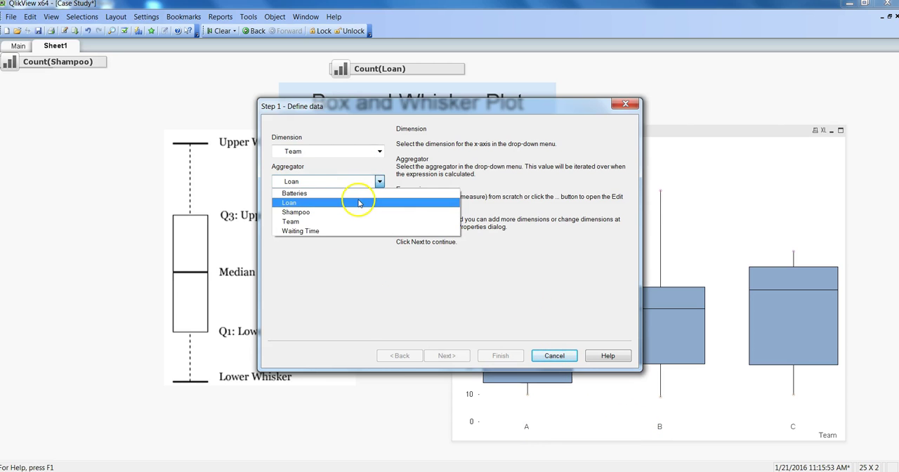
pyautogui.click(288, 203)
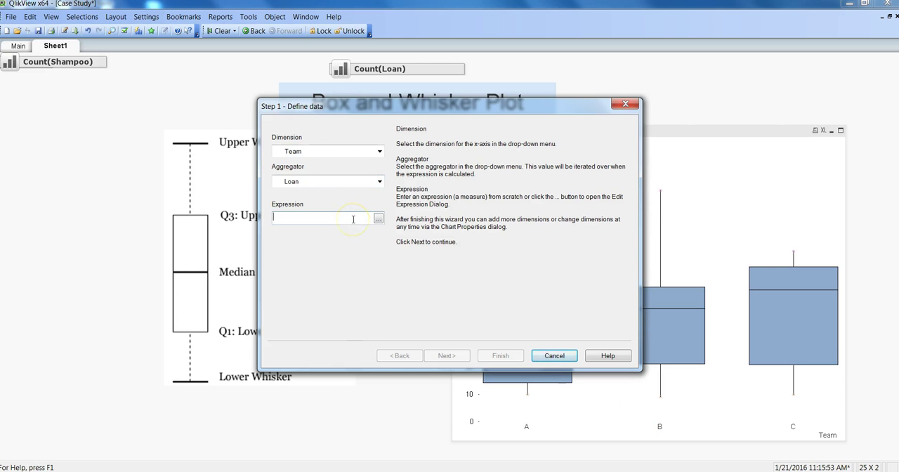
pyautogui.write('Avg(Loan')
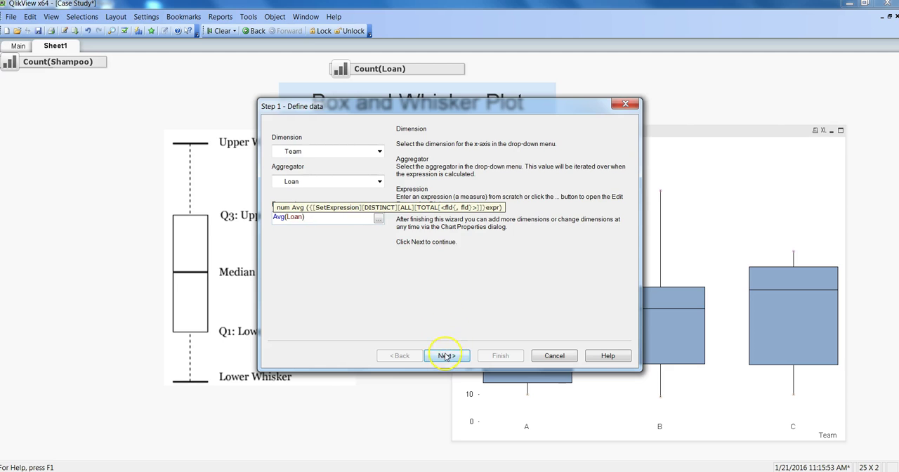
pyautogui.click(447, 356)
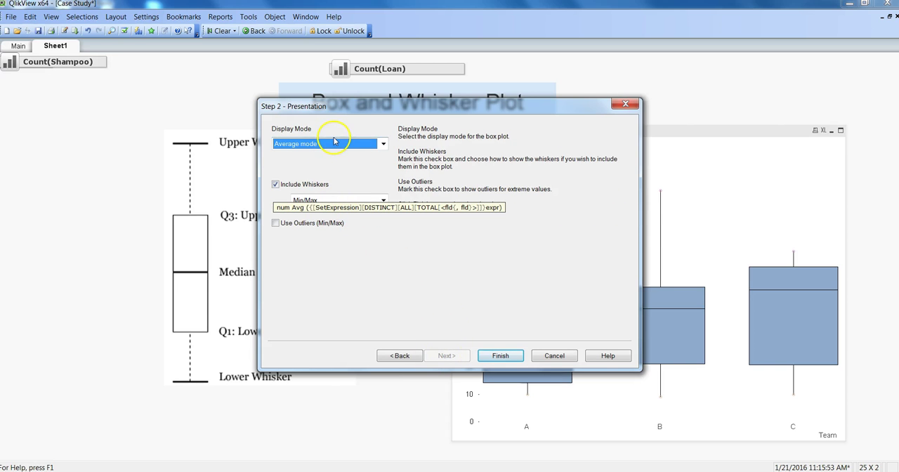
# Step: Choose Median display mode, tick Use Outliers (Min/Max), and finish the box plot
pyautogui.click(383, 144)
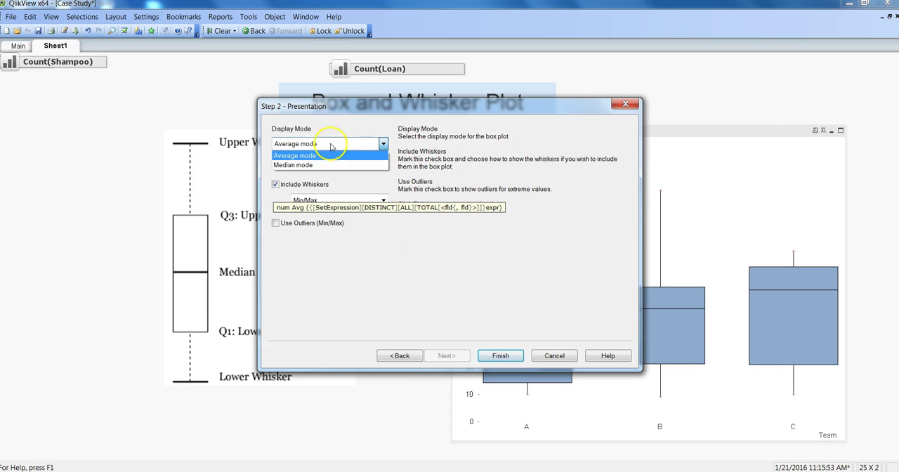
pyautogui.click(293, 165)
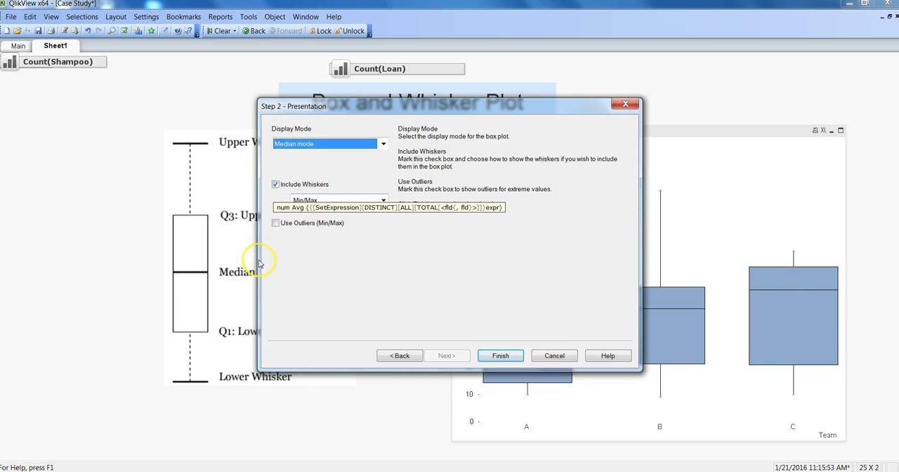
pyautogui.click(276, 222)
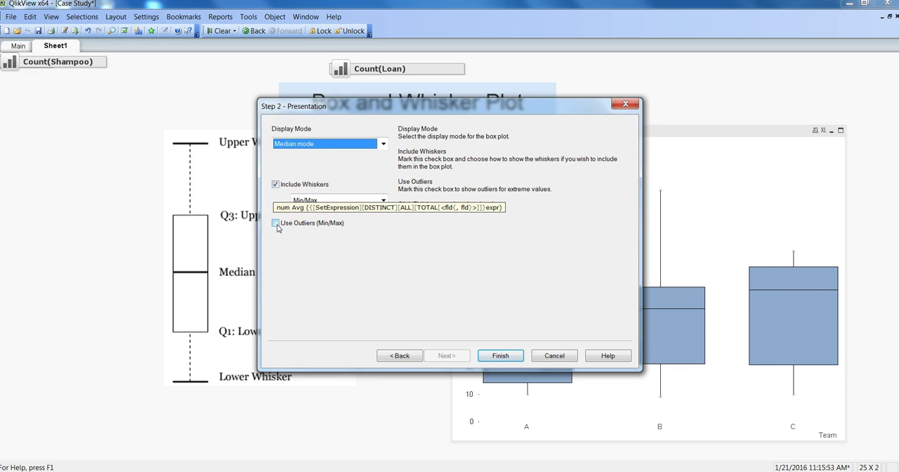
pyautogui.click(275, 223)
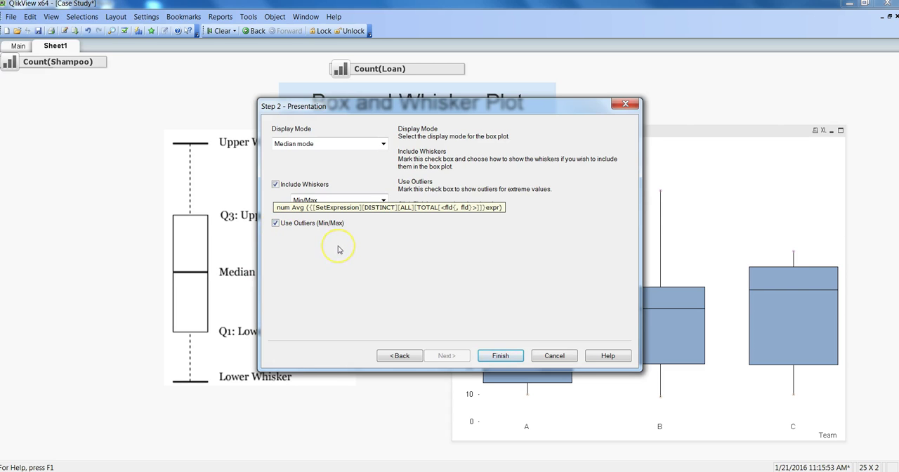
pyautogui.moveTo(301, 230)
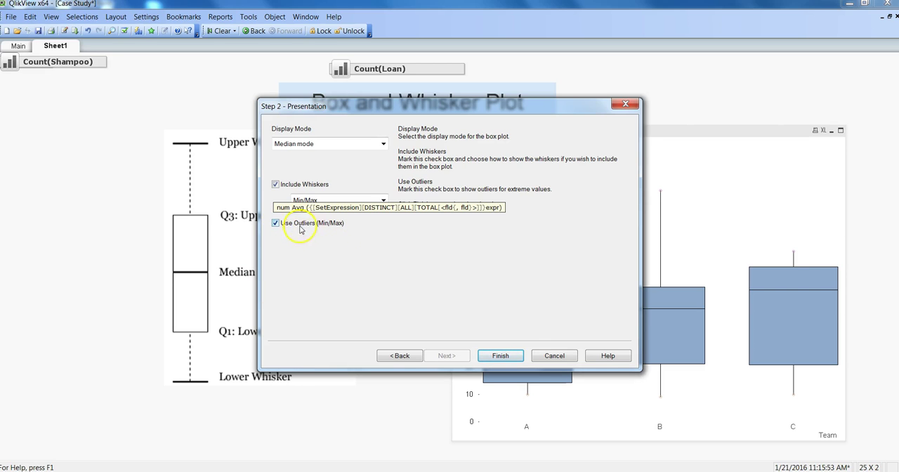
pyautogui.moveTo(759, 246)
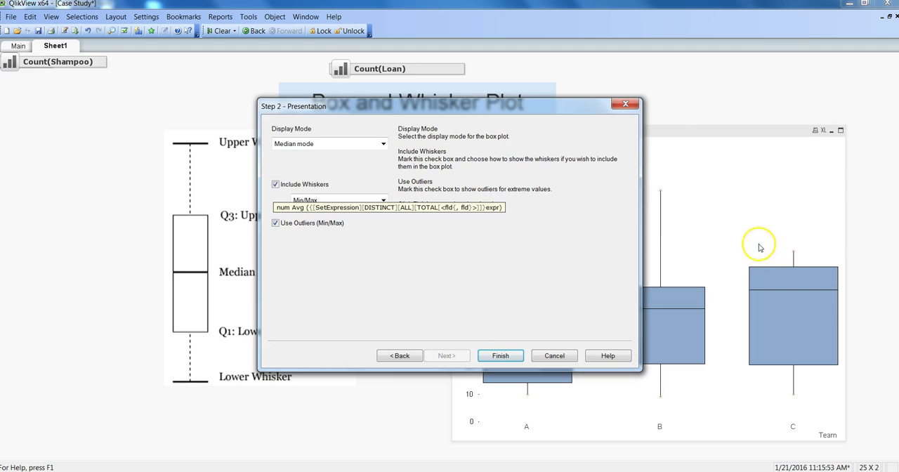
pyautogui.moveTo(795, 256)
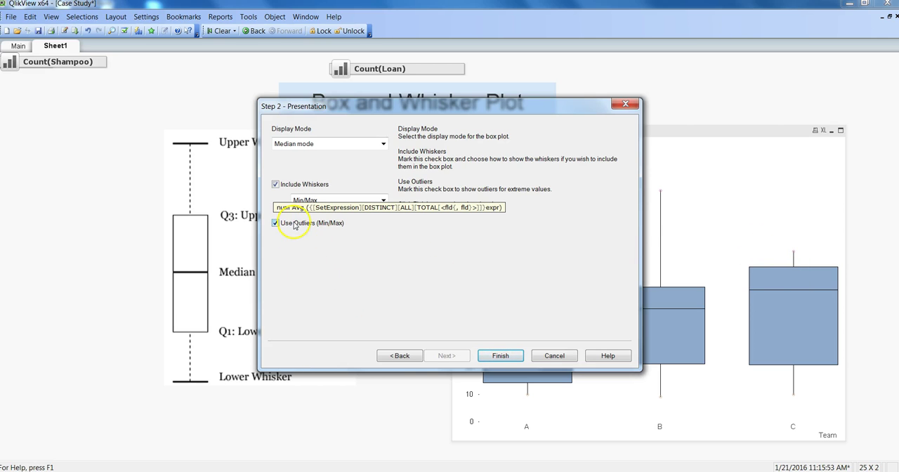
pyautogui.click(500, 355)
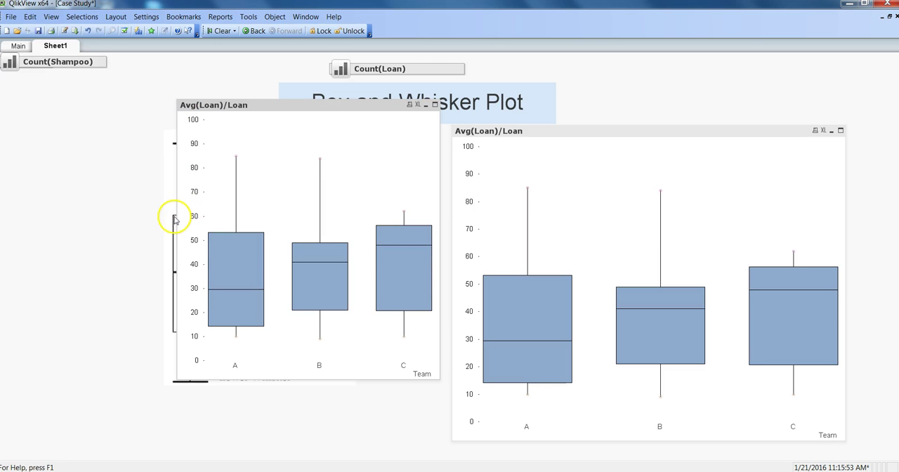
pyautogui.moveTo(176, 215)
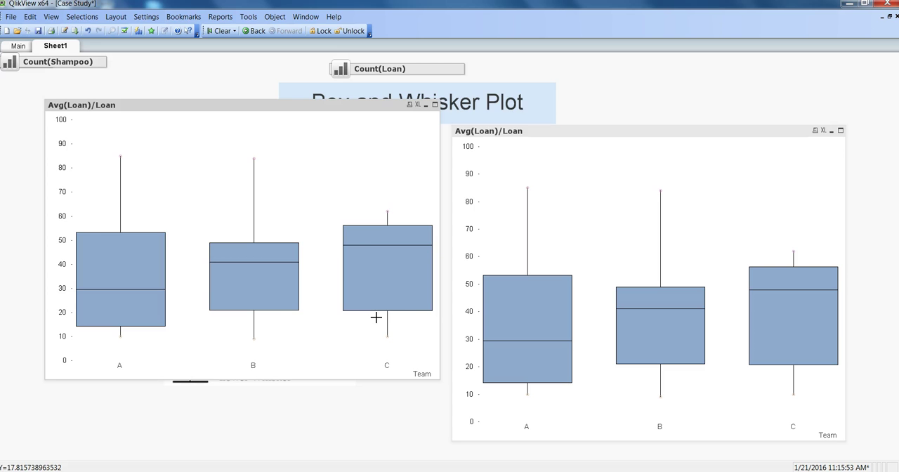
pyautogui.moveTo(293, 296)
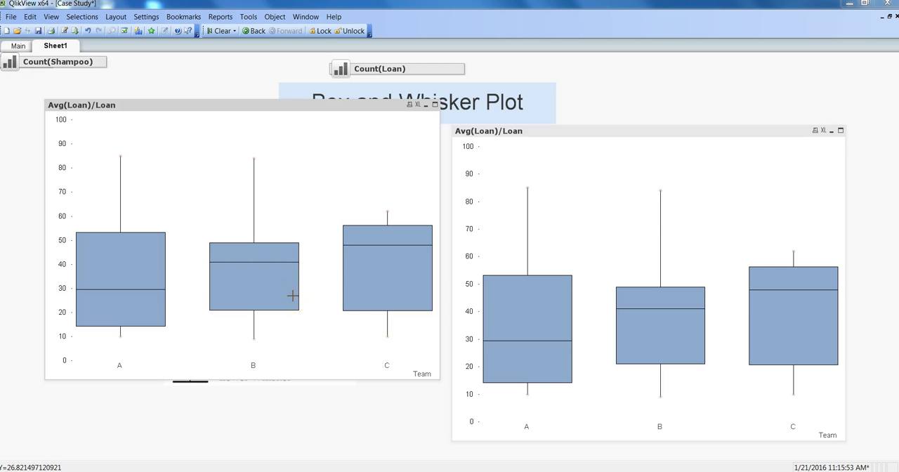
pyautogui.moveTo(418, 118)
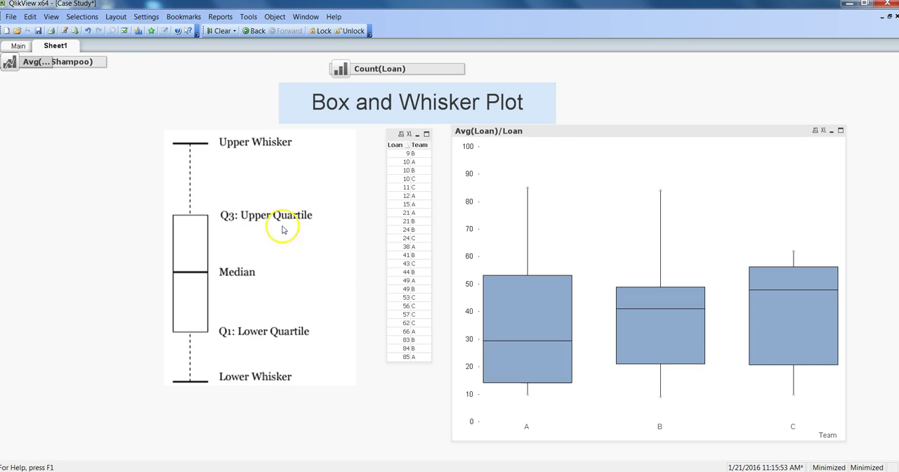
pyautogui.moveTo(260, 227)
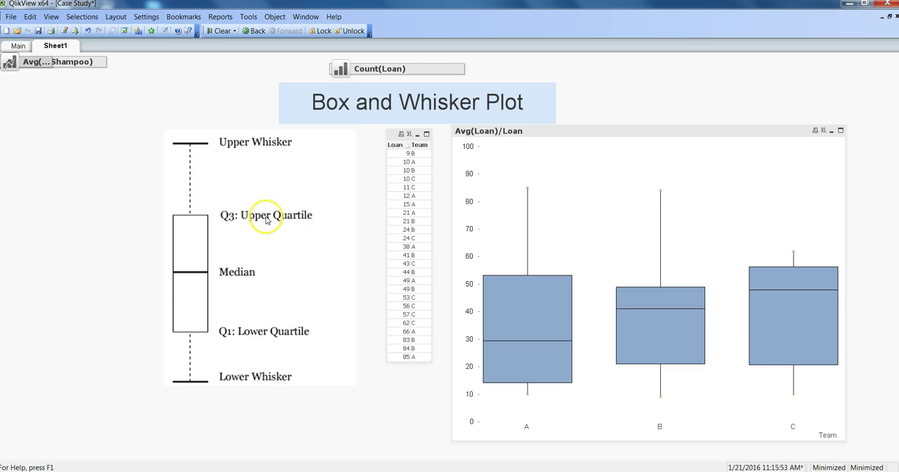
pyautogui.moveTo(256, 335)
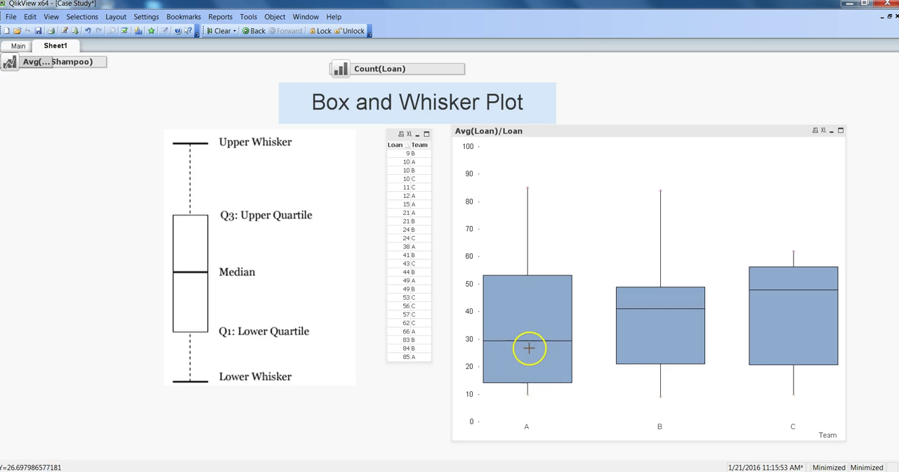
pyautogui.moveTo(529, 394)
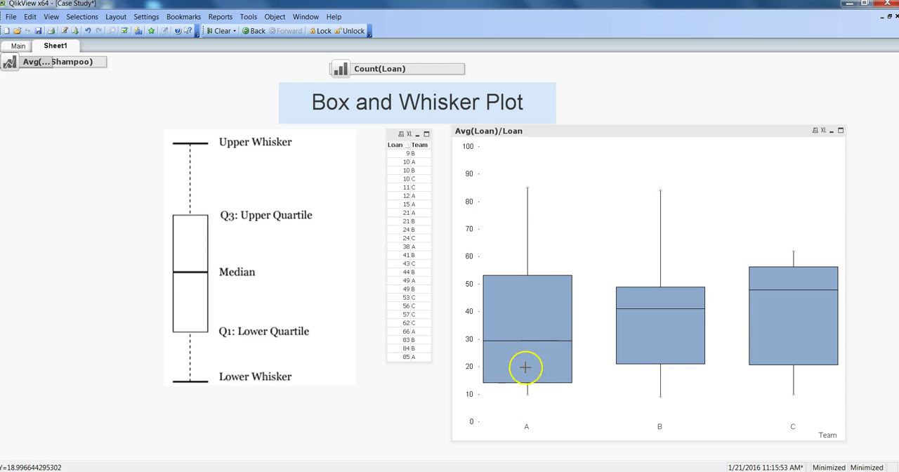
pyautogui.moveTo(492, 368)
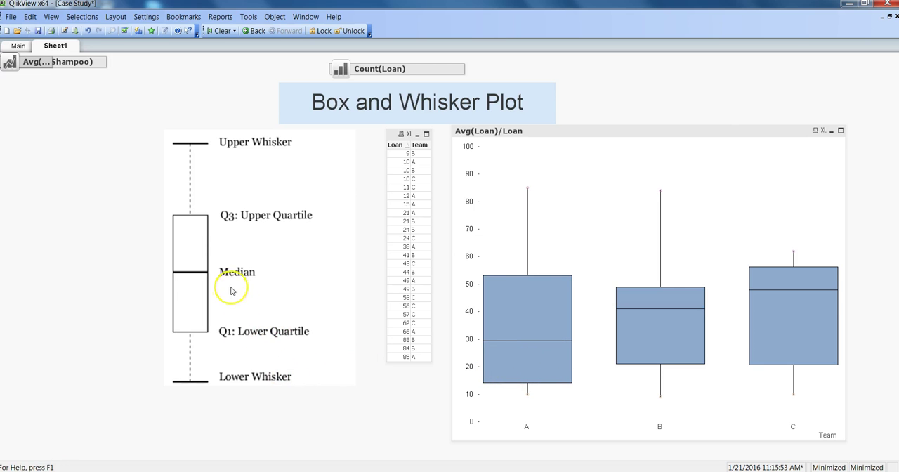
pyautogui.moveTo(529, 368)
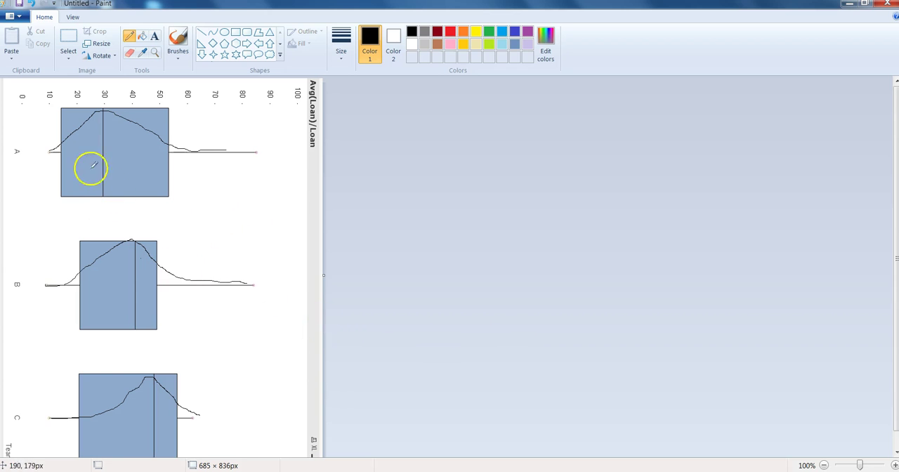
pyautogui.moveTo(113, 156)
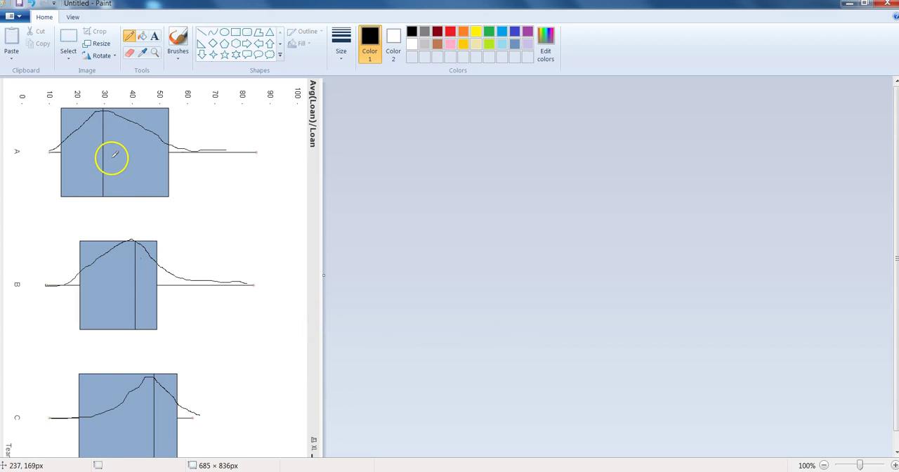
pyautogui.moveTo(569, 253)
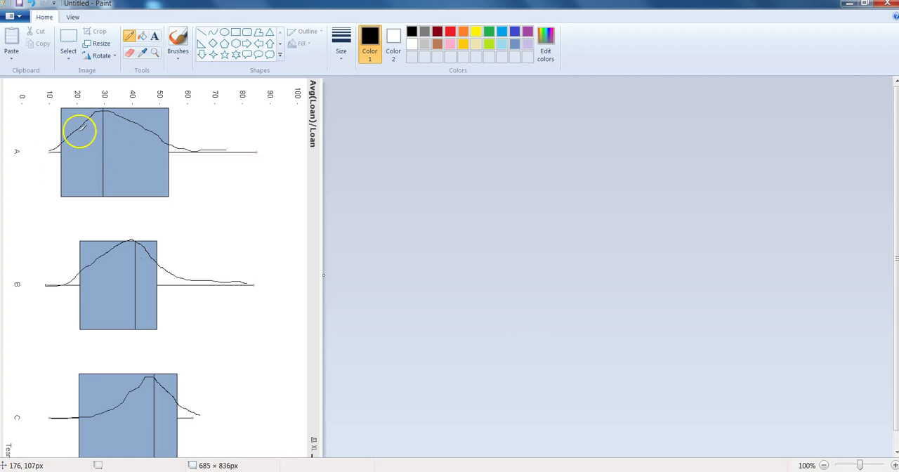
# Step: Retrace the freehand distribution curves over the team boxes with the black pencil
pyautogui.moveTo(80, 130); pyautogui.dragTo(62, 142)
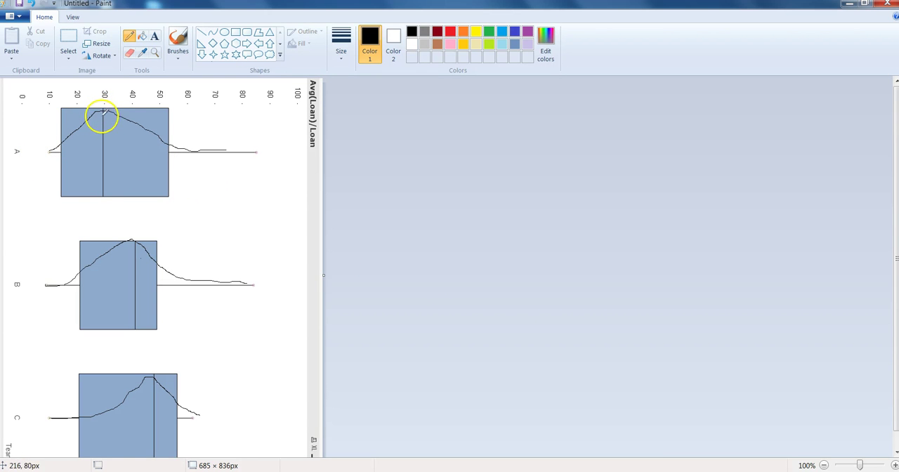
pyautogui.moveTo(182, 156)
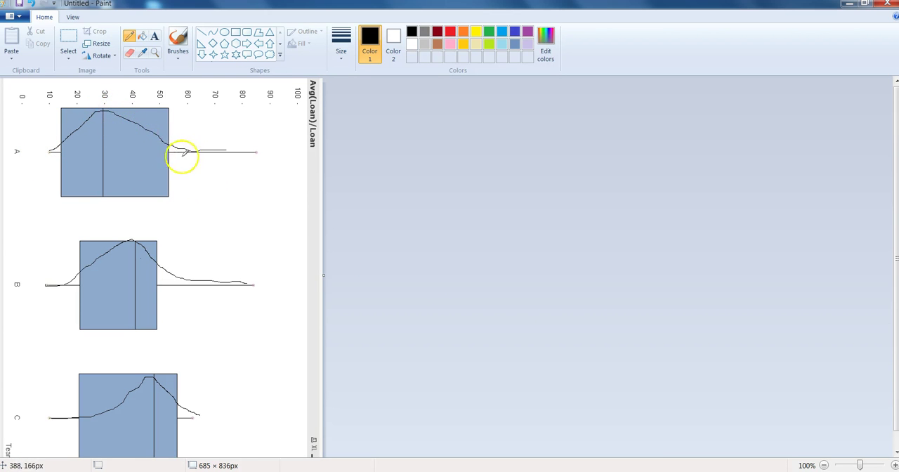
pyautogui.moveTo(118, 116)
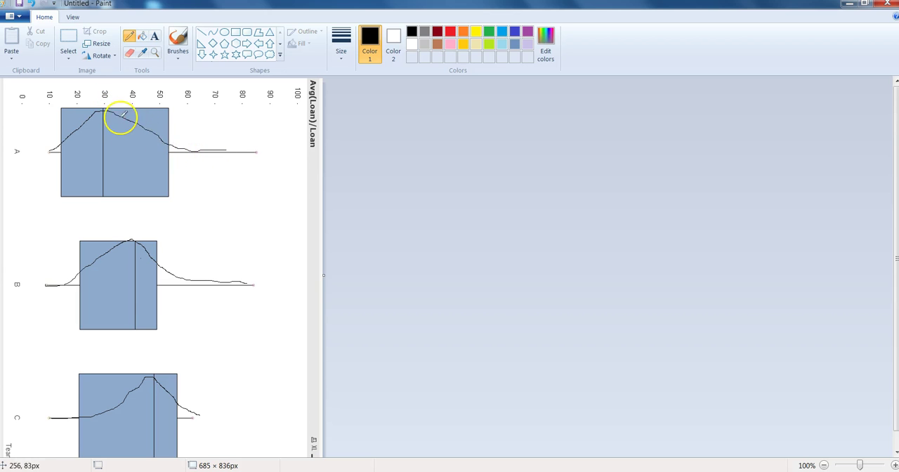
pyautogui.moveTo(160, 138)
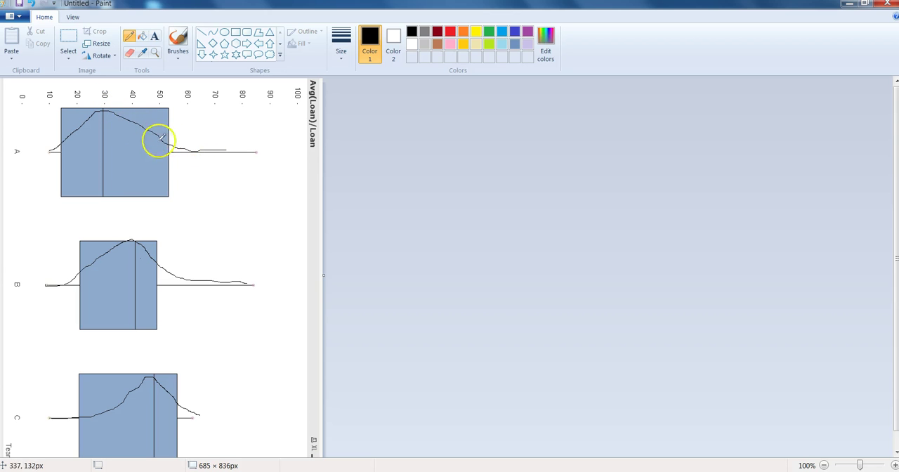
pyautogui.moveTo(77, 288)
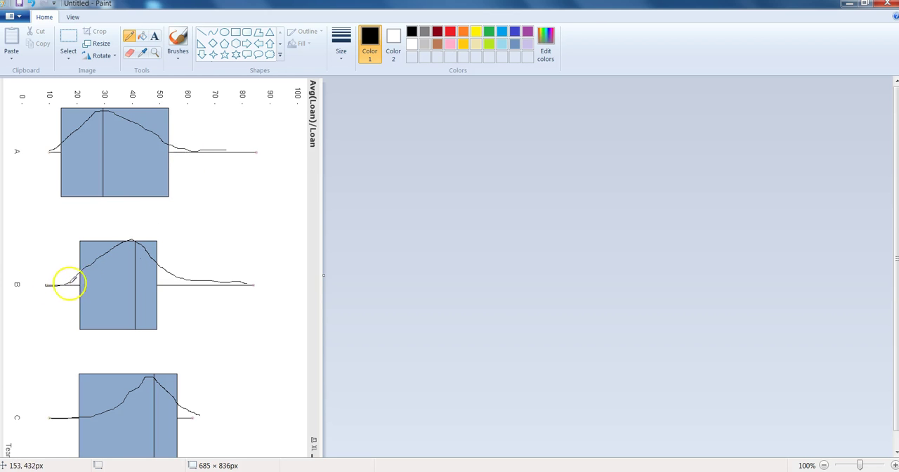
pyautogui.moveTo(132, 244)
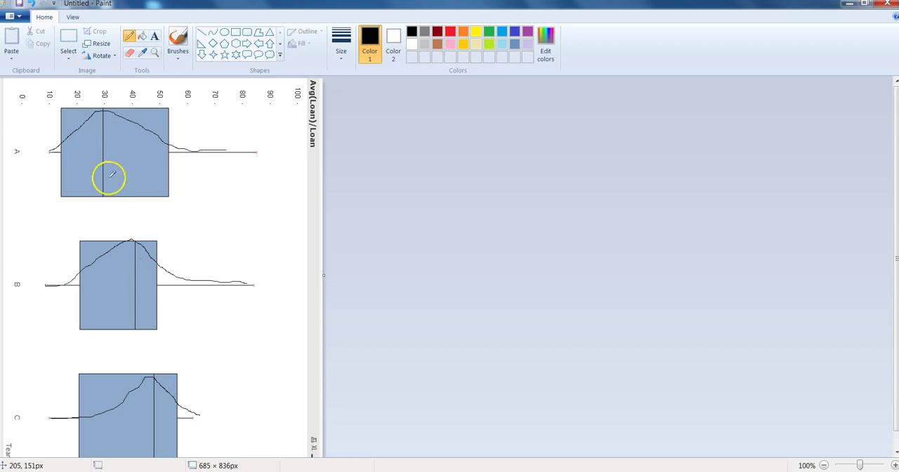
pyautogui.moveTo(143, 394)
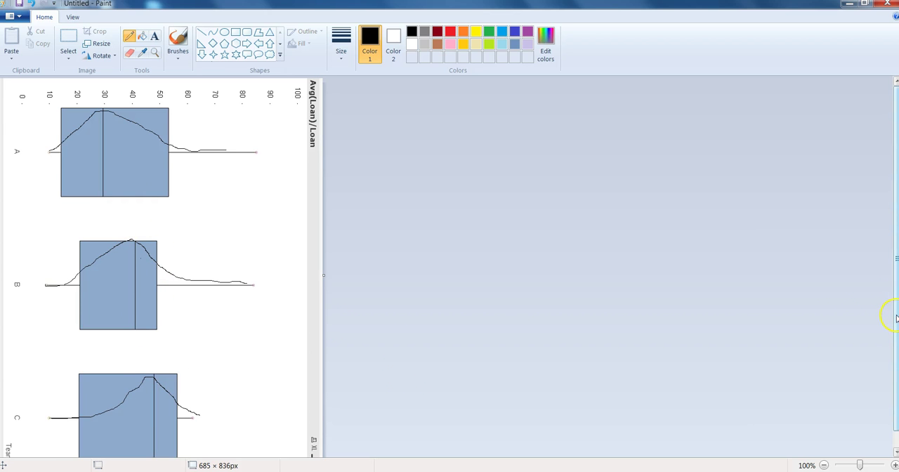
pyautogui.scroll(-3)
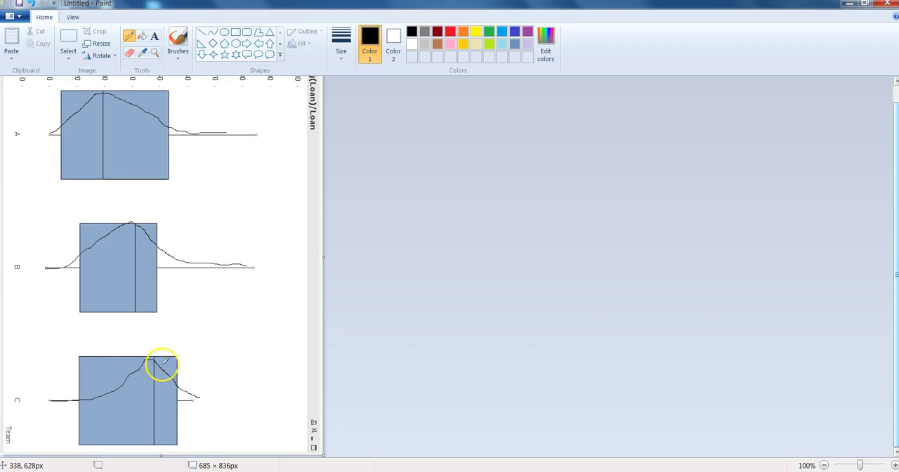
pyautogui.moveTo(61, 398)
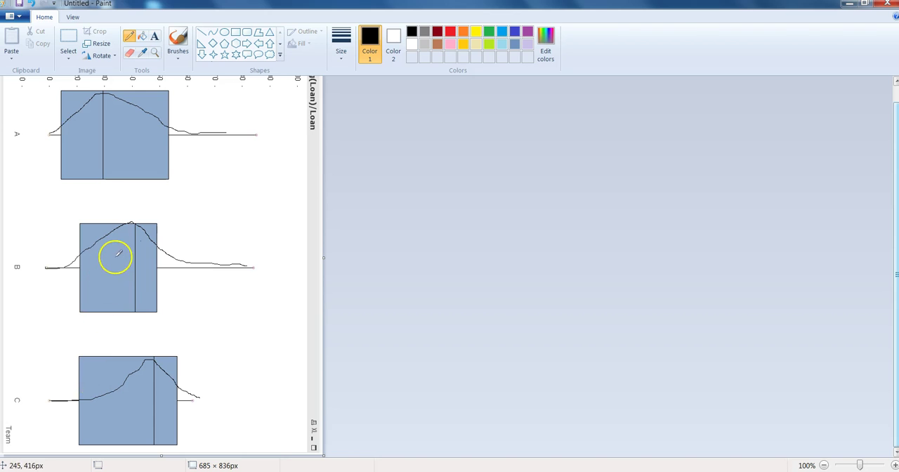
pyautogui.moveTo(32, 237)
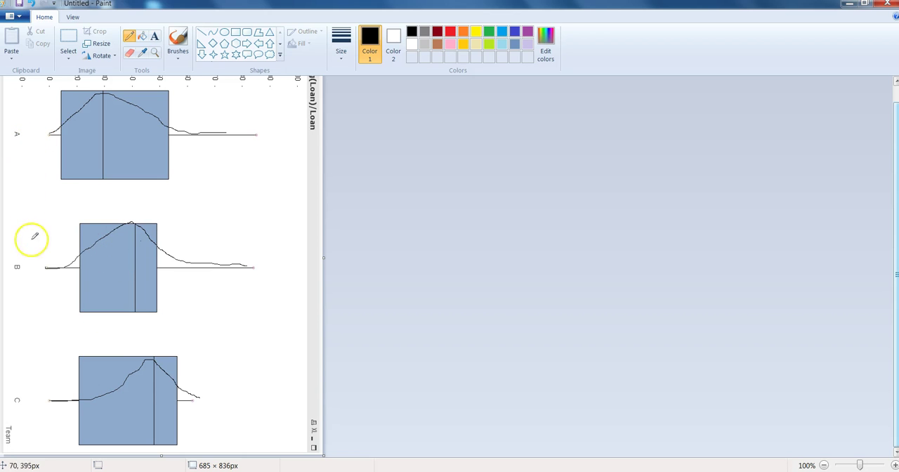
pyautogui.moveTo(46, 402)
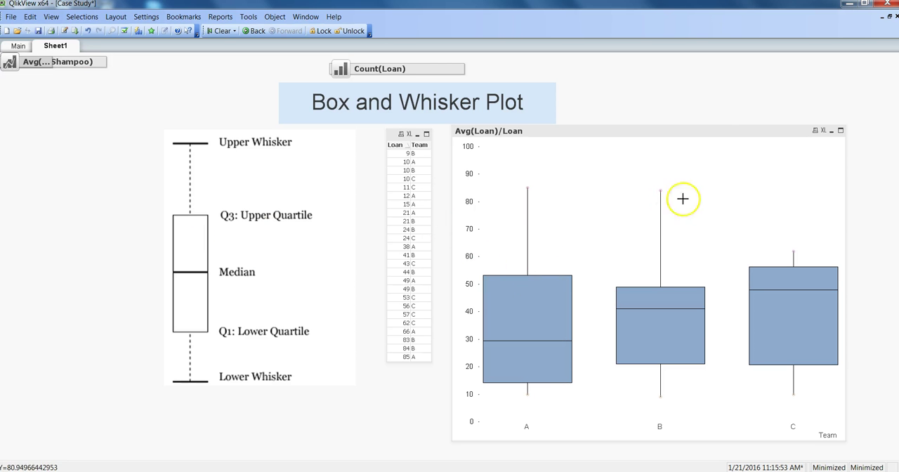
pyautogui.moveTo(707, 214)
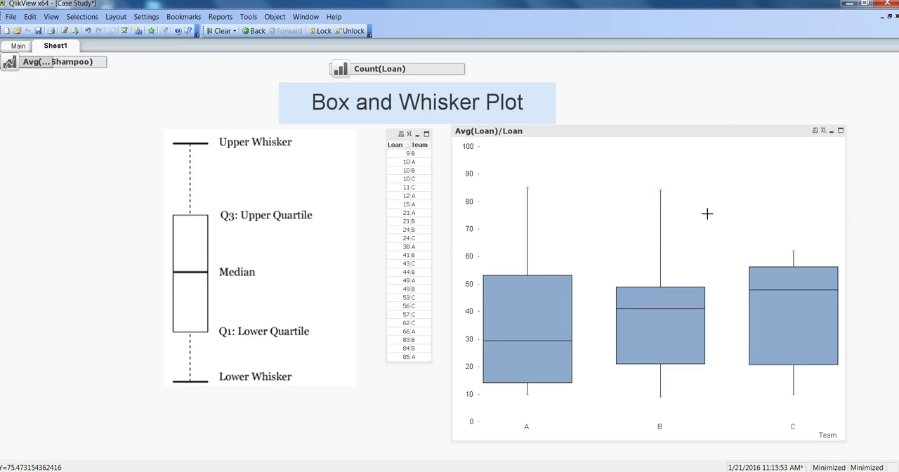
# Step: Switch back to the QlikView window showing Sheet1 with the box plot
pyautogui.click(525, 344)
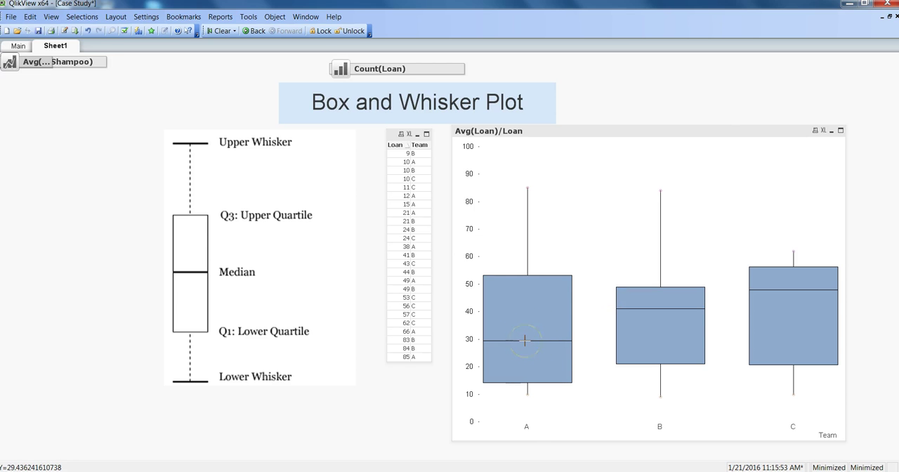
pyautogui.moveTo(654, 311)
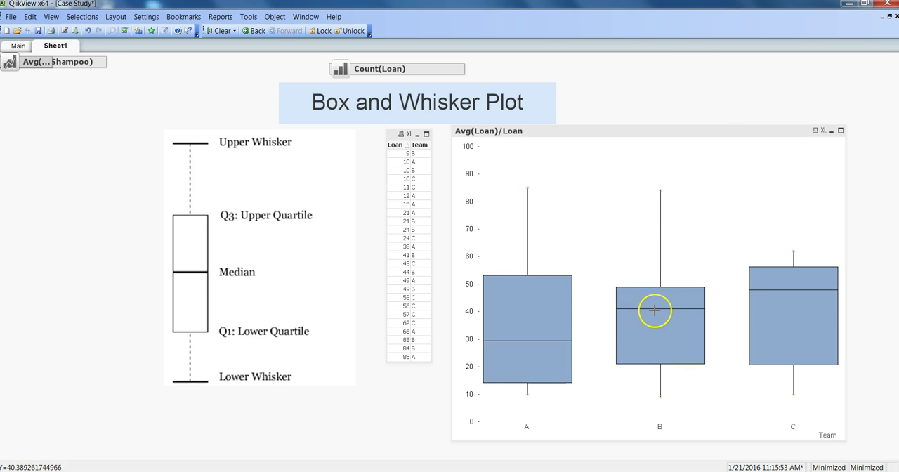
pyautogui.moveTo(499, 304)
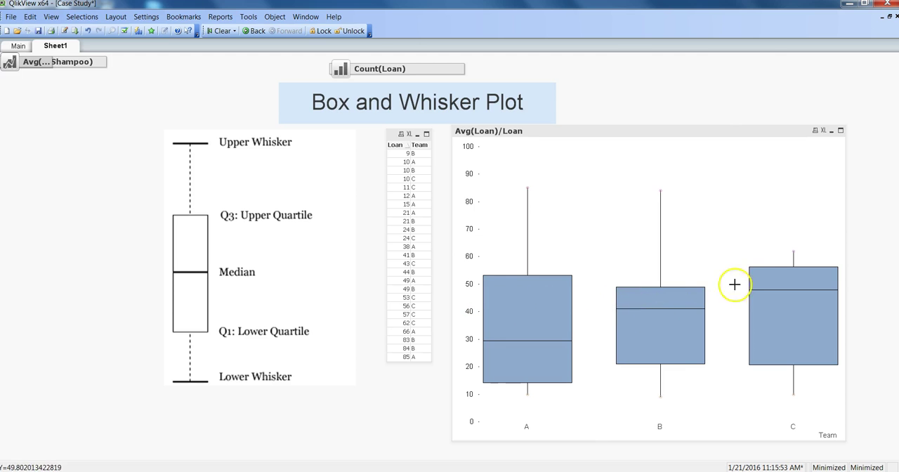
pyautogui.moveTo(758, 290)
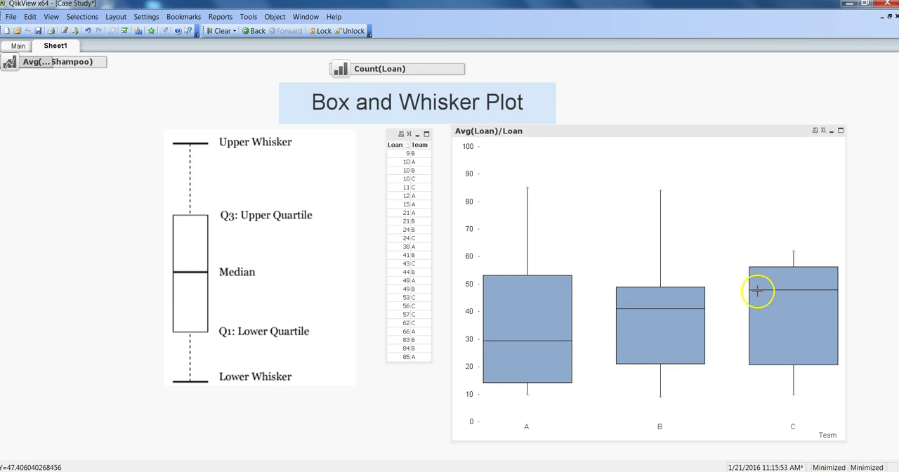
pyautogui.moveTo(483, 291)
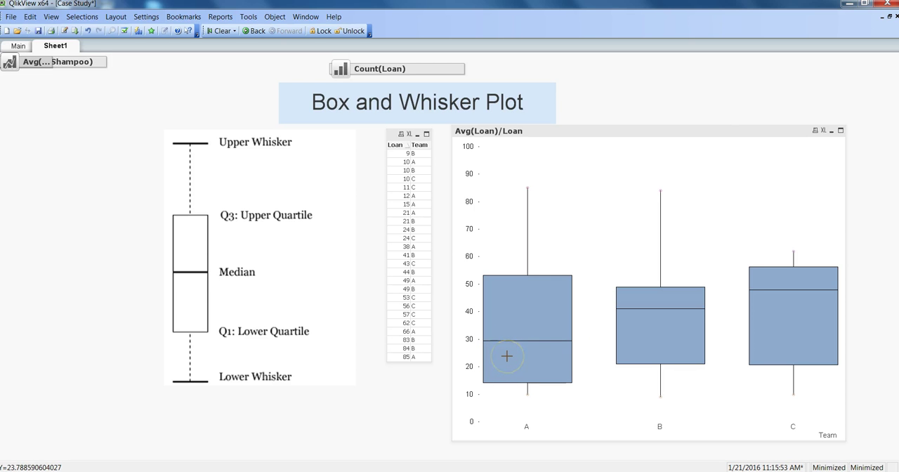
pyautogui.moveTo(536, 306)
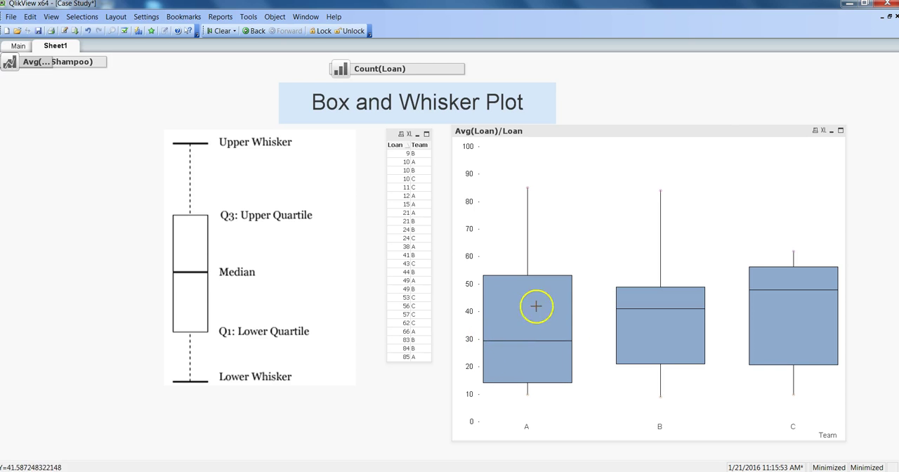
pyautogui.moveTo(513, 294)
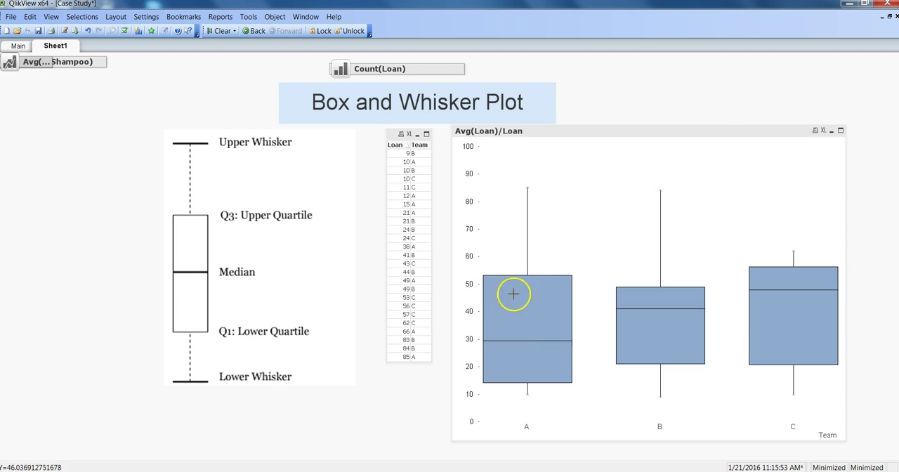
pyautogui.moveTo(522, 289)
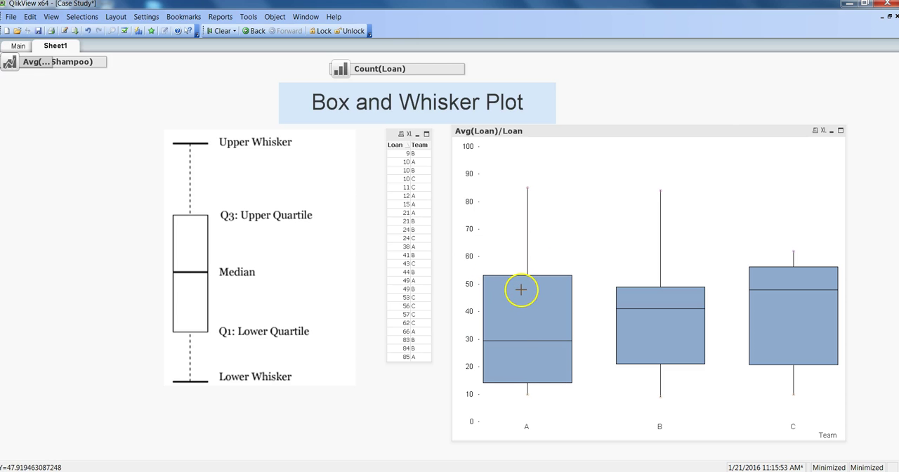
pyautogui.moveTo(495, 313)
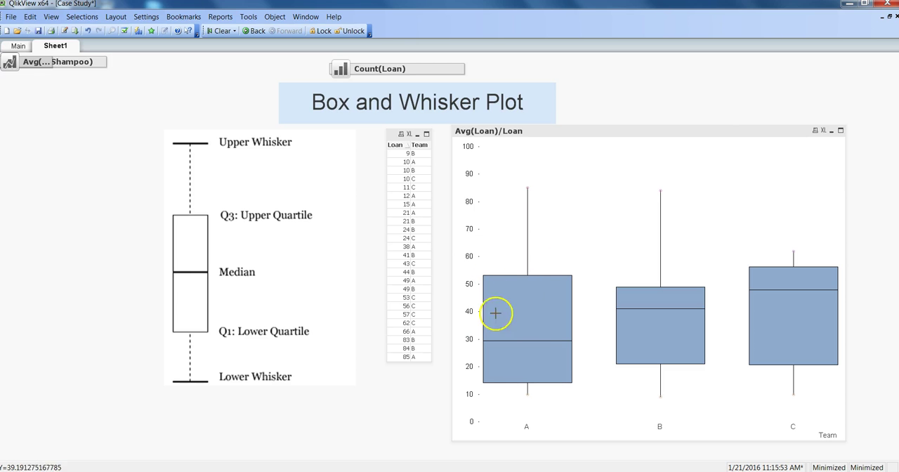
pyautogui.moveTo(518, 307)
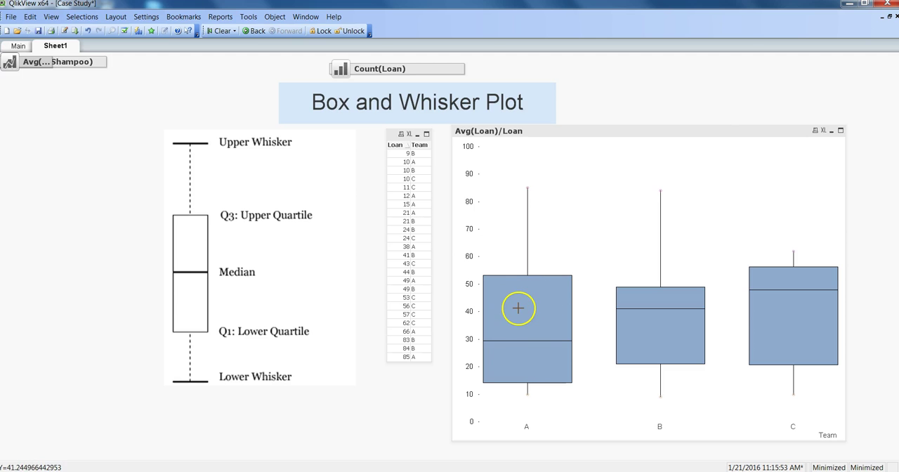
pyautogui.moveTo(504, 302)
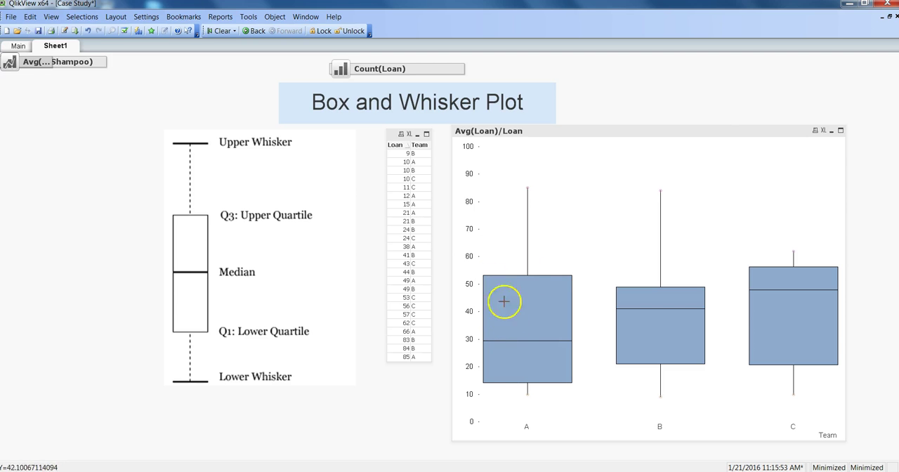
pyautogui.moveTo(532, 293)
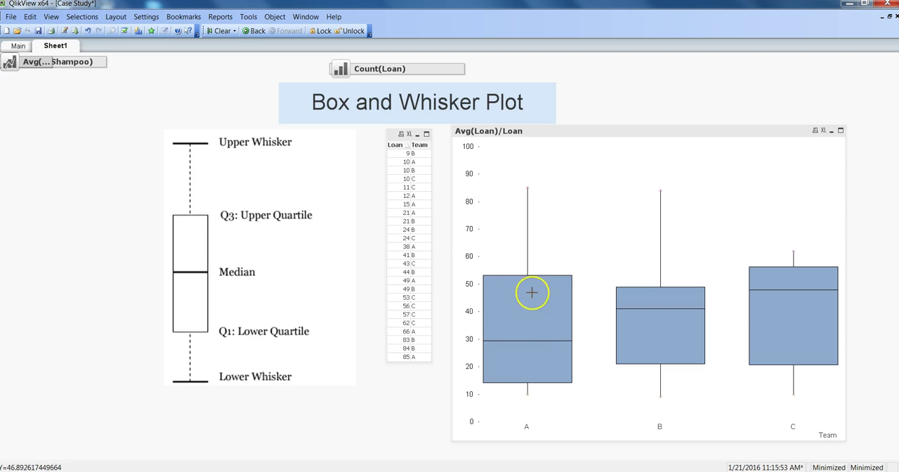
pyautogui.moveTo(536, 280)
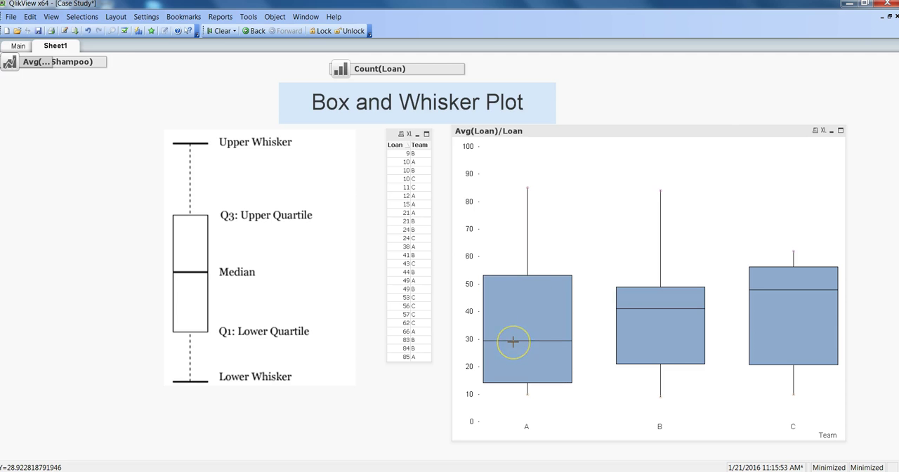
pyautogui.moveTo(652, 286)
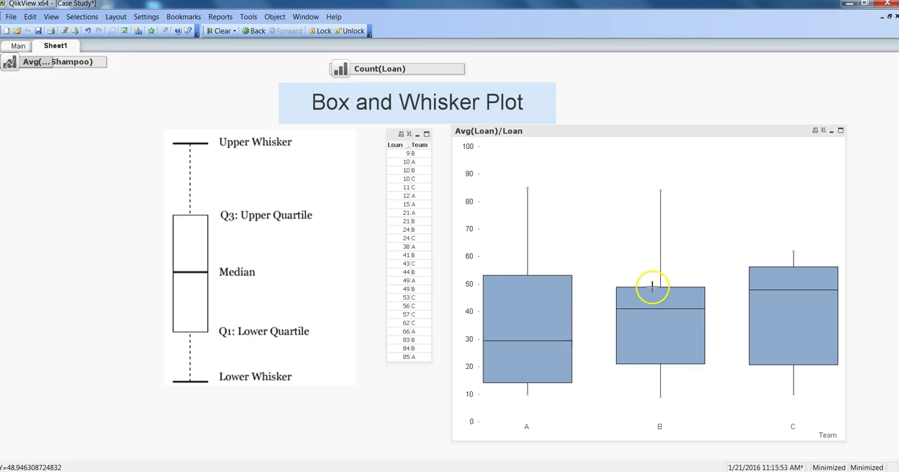
pyautogui.moveTo(562, 320)
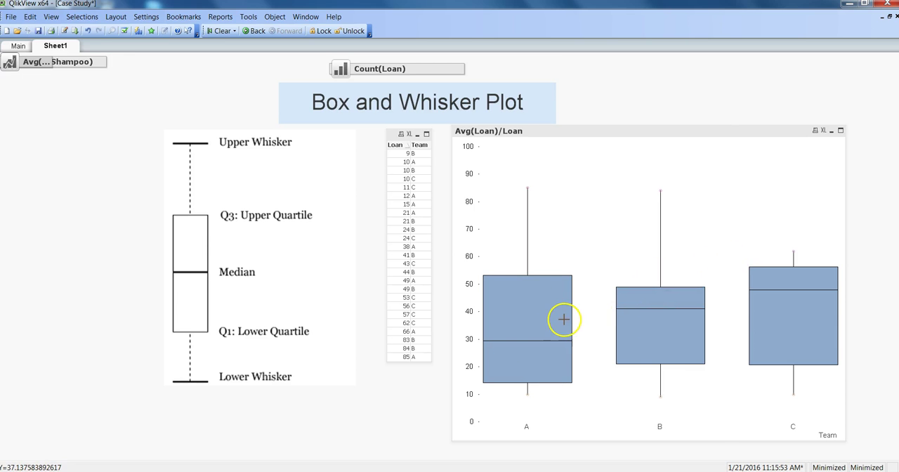
pyautogui.moveTo(564, 311)
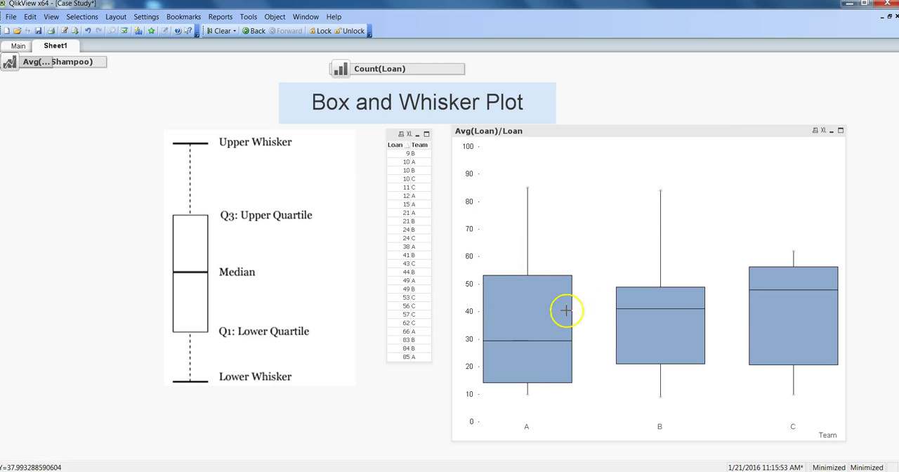
pyautogui.moveTo(515, 275)
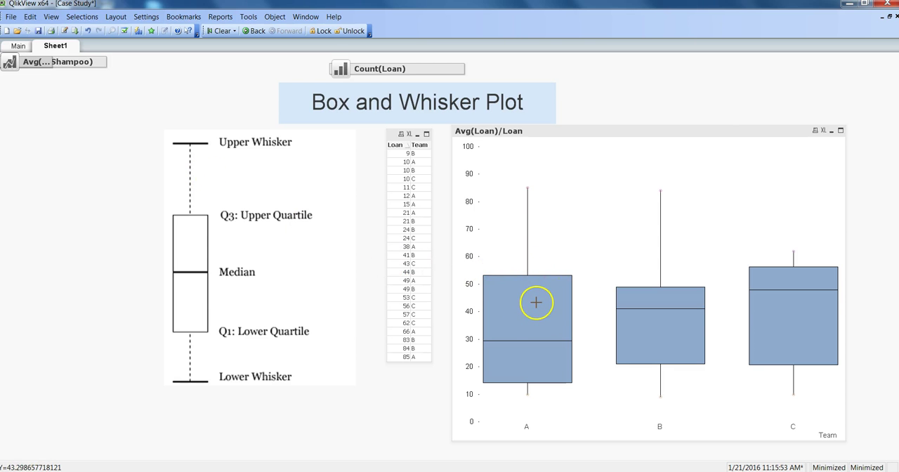
pyautogui.moveTo(792, 263)
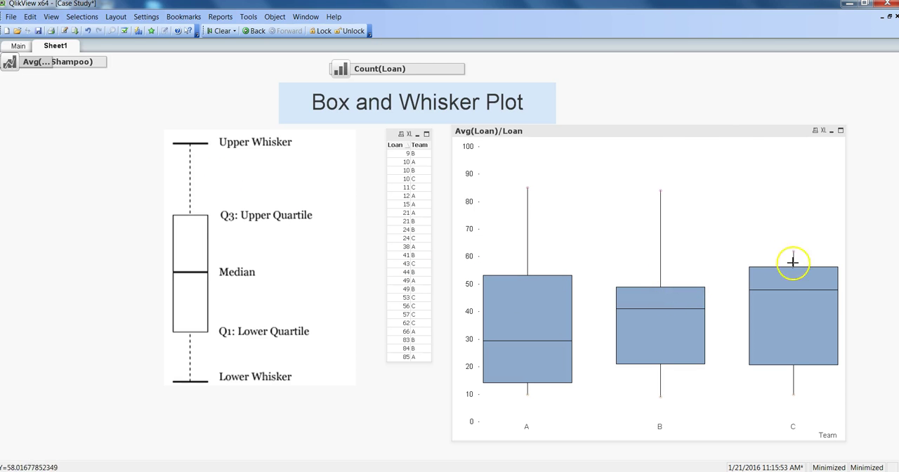
pyautogui.moveTo(526, 195)
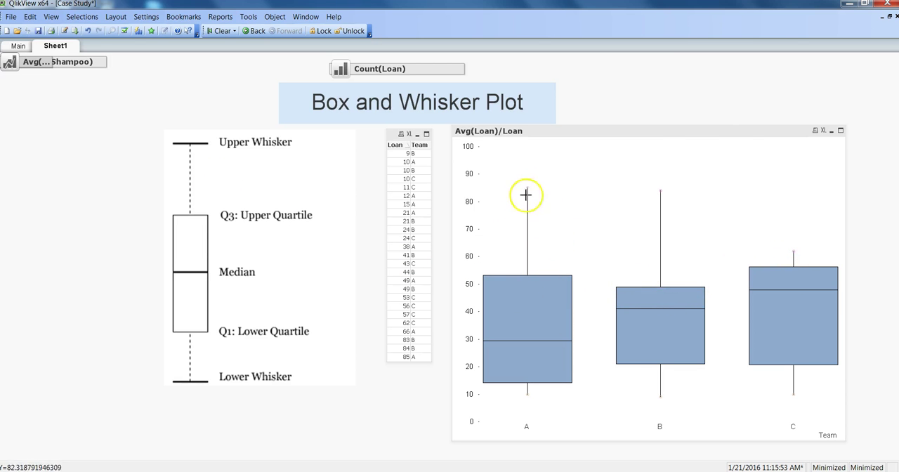
pyautogui.moveTo(525, 189)
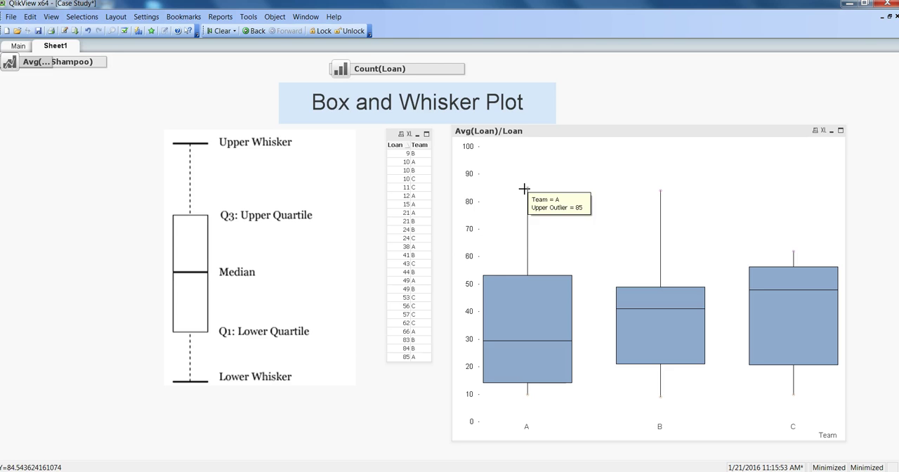
pyautogui.moveTo(524, 191)
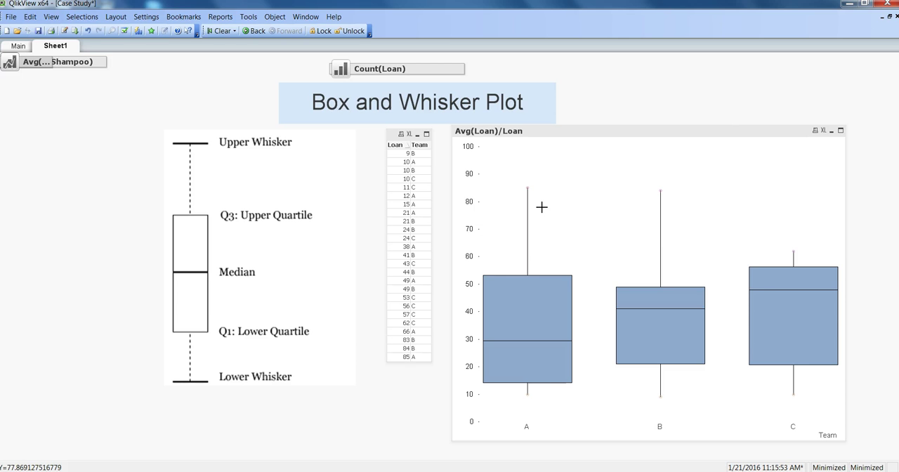
pyautogui.moveTo(526, 183)
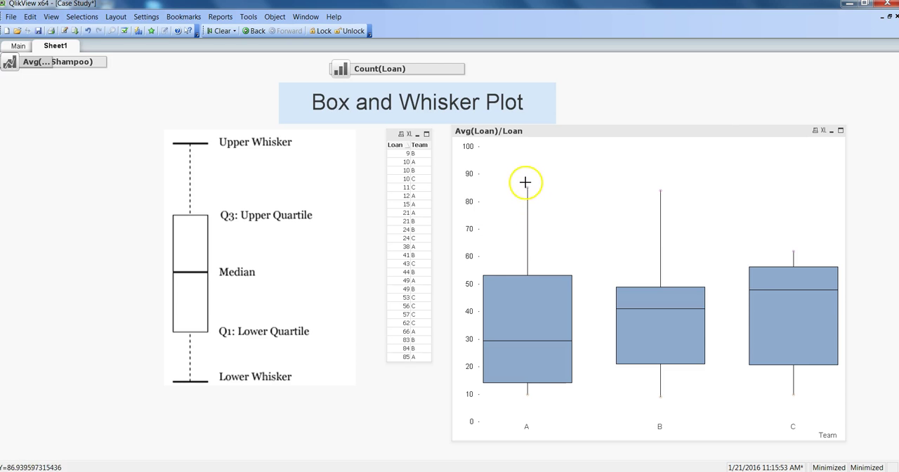
pyautogui.moveTo(527, 189)
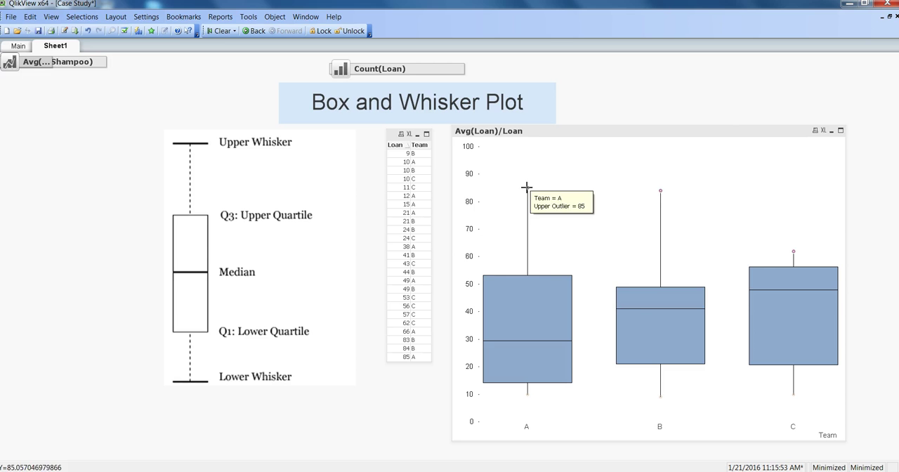
pyautogui.moveTo(638, 298)
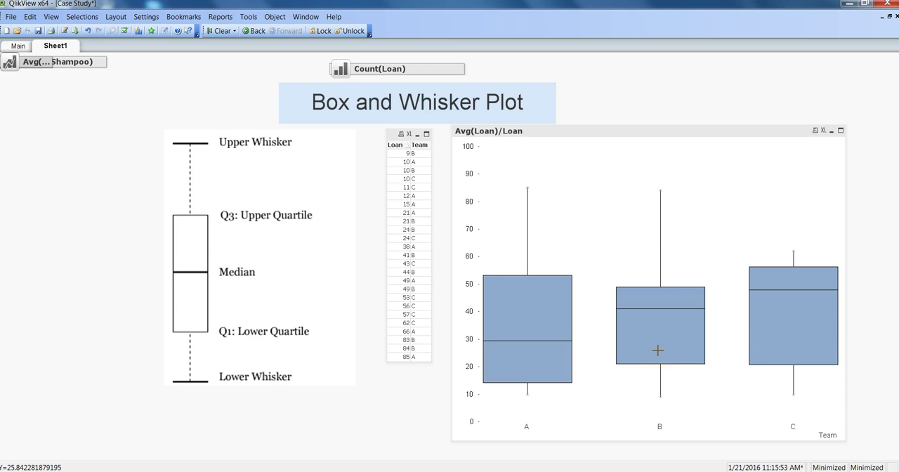
pyautogui.moveTo(654, 349)
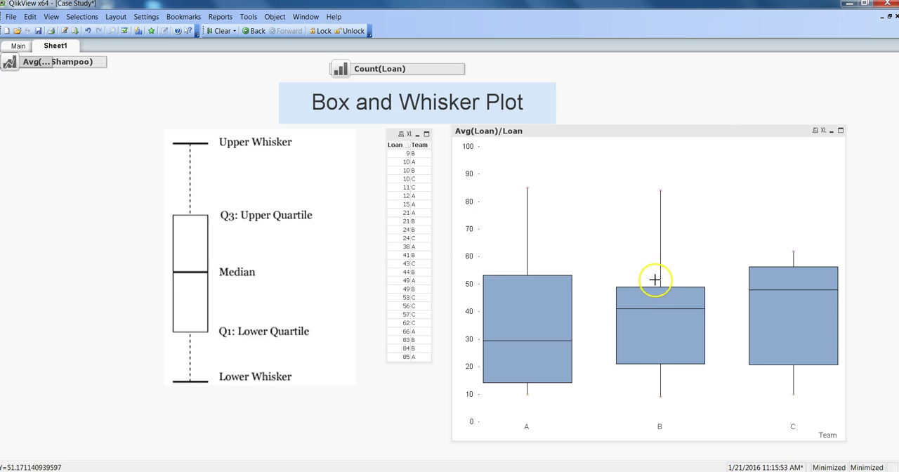
pyautogui.moveTo(661, 189)
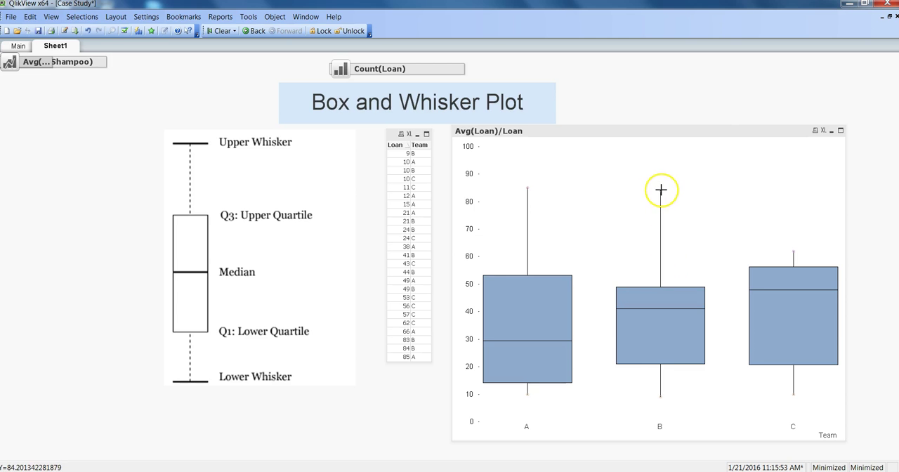
pyautogui.moveTo(660, 189)
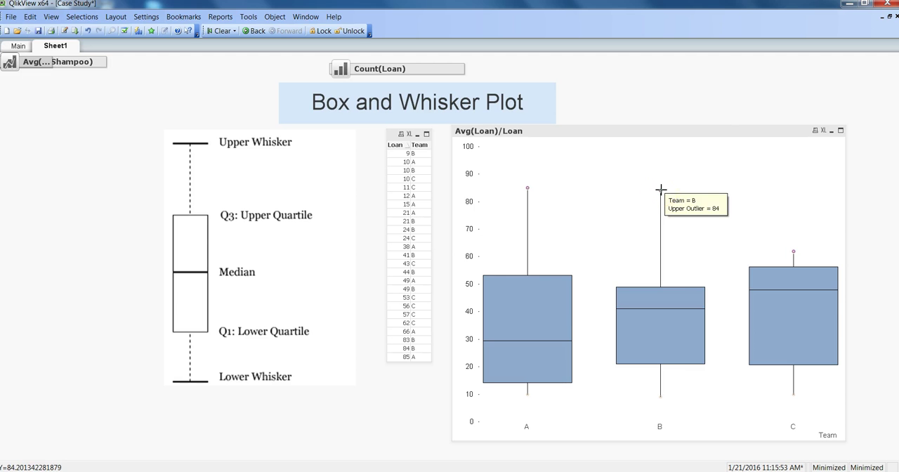
pyautogui.moveTo(747, 328)
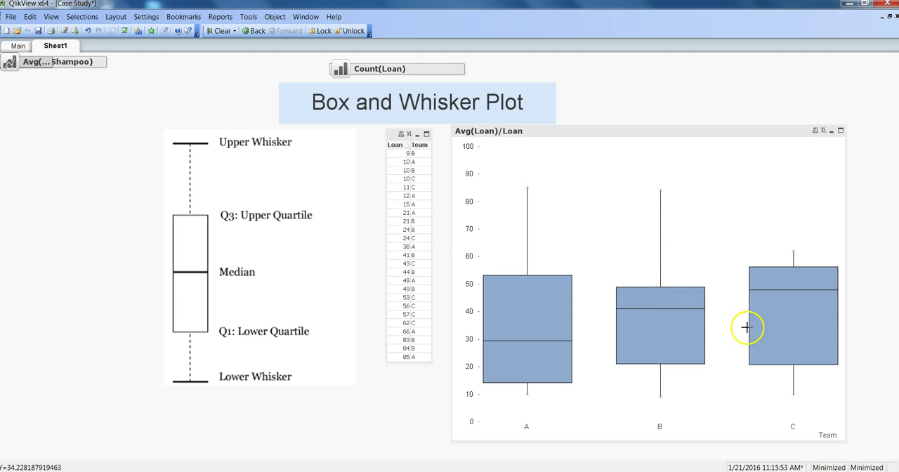
pyautogui.moveTo(763, 294)
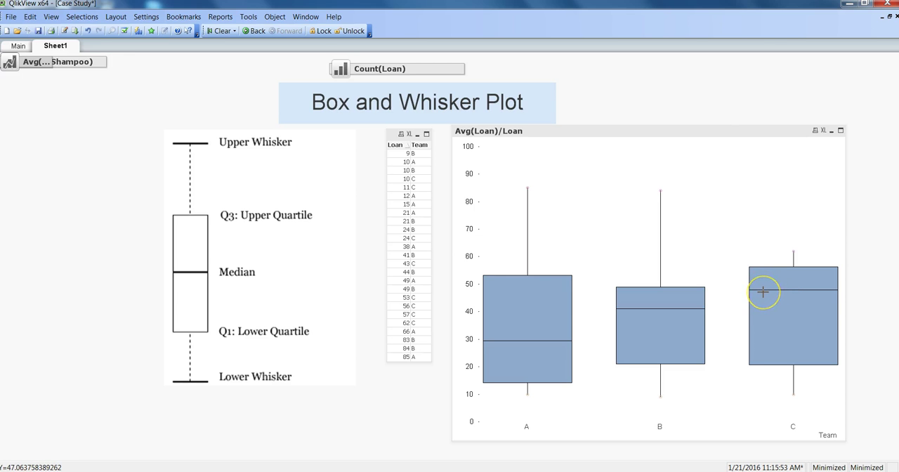
pyautogui.moveTo(775, 290)
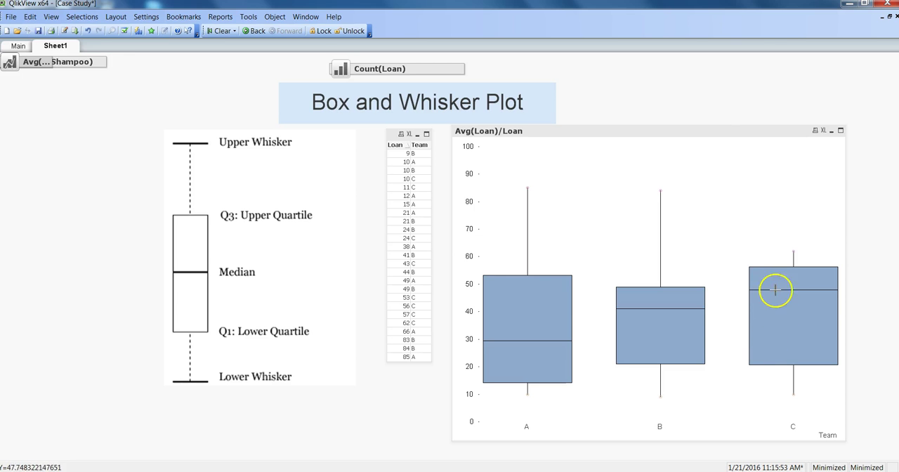
pyautogui.moveTo(788, 298)
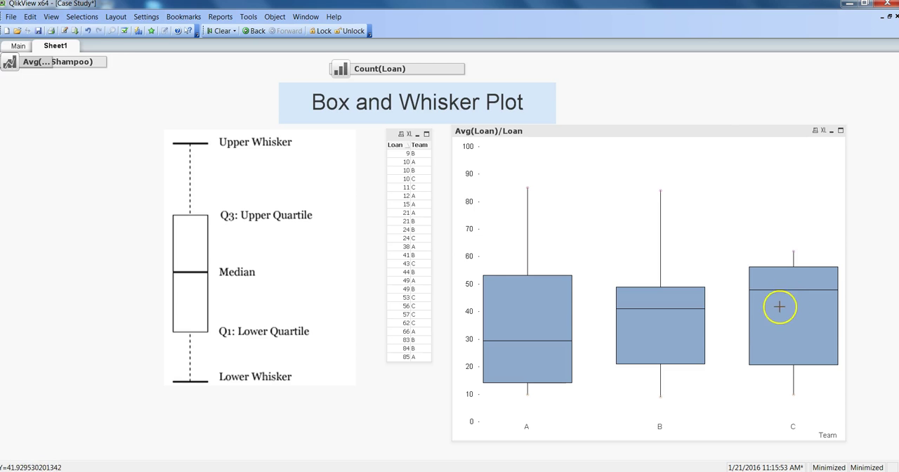
pyautogui.moveTo(792, 288)
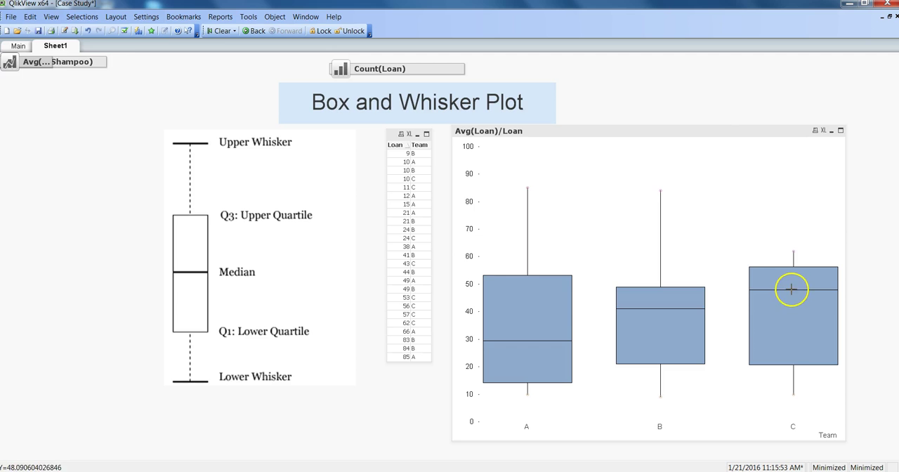
pyautogui.moveTo(787, 315)
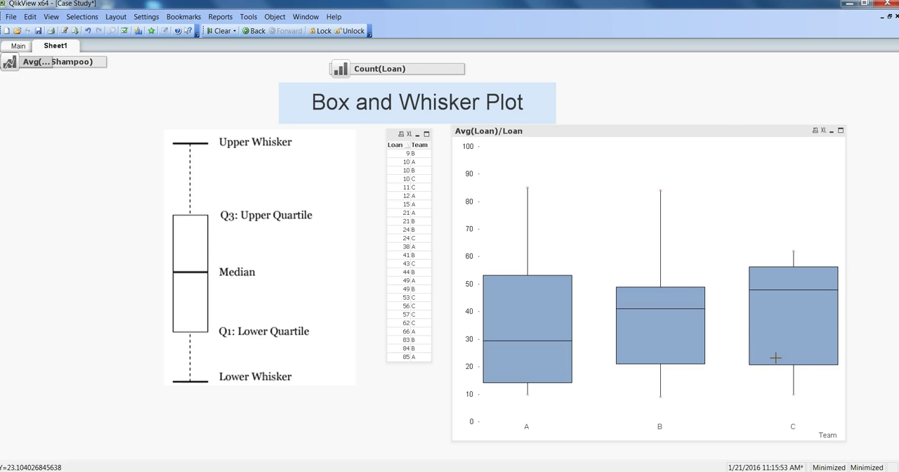
pyautogui.moveTo(766, 341)
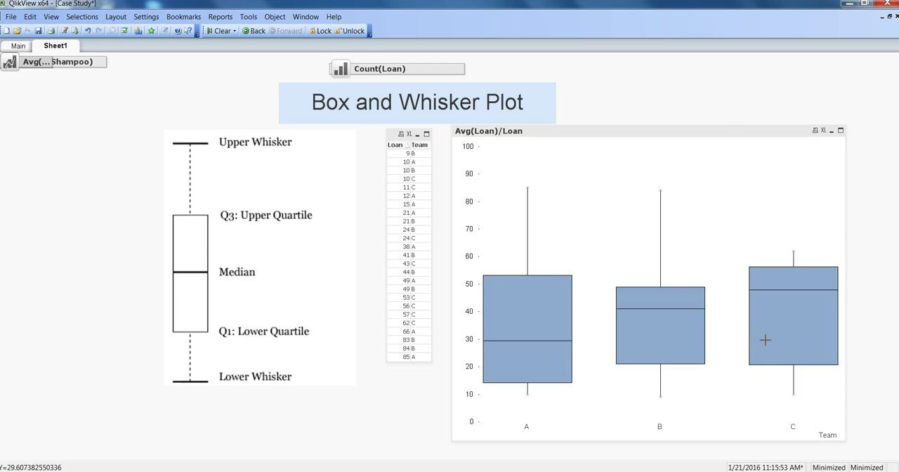
pyautogui.moveTo(783, 254)
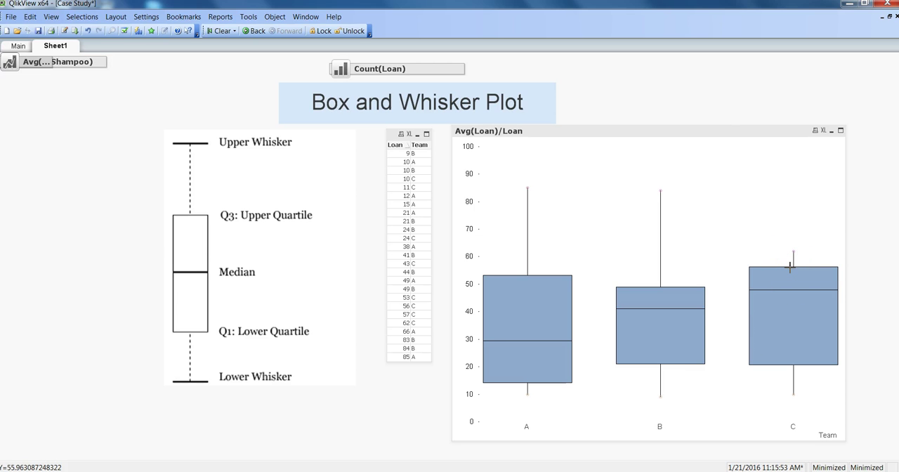
pyautogui.moveTo(727, 366)
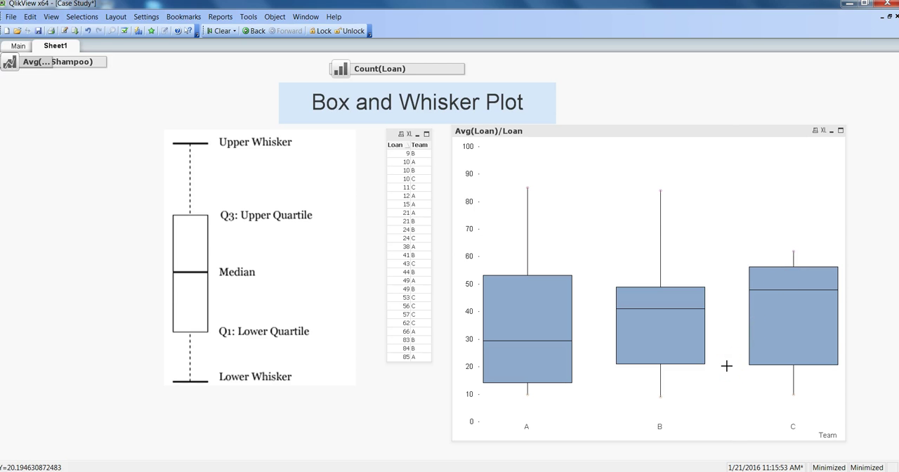
pyautogui.moveTo(682, 375)
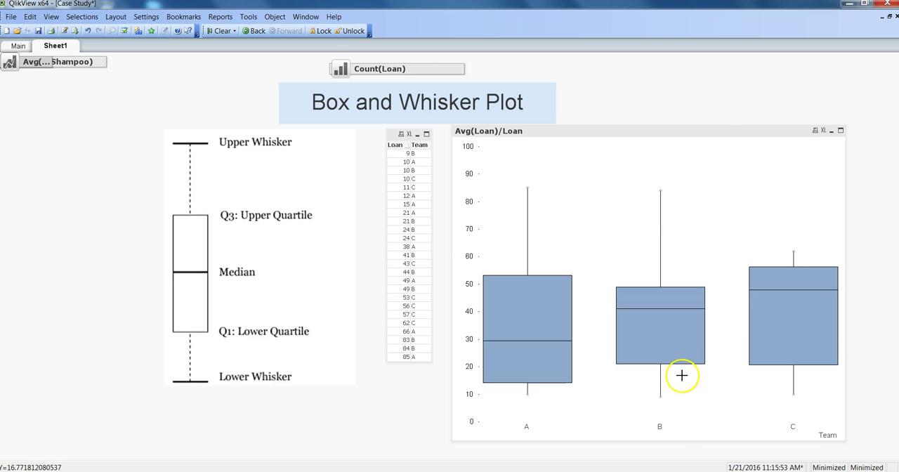
pyautogui.moveTo(785, 382)
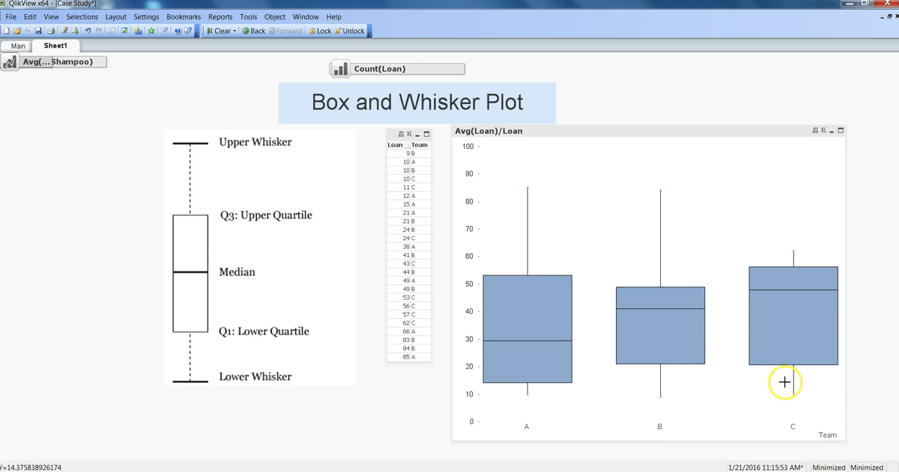
pyautogui.moveTo(734, 386)
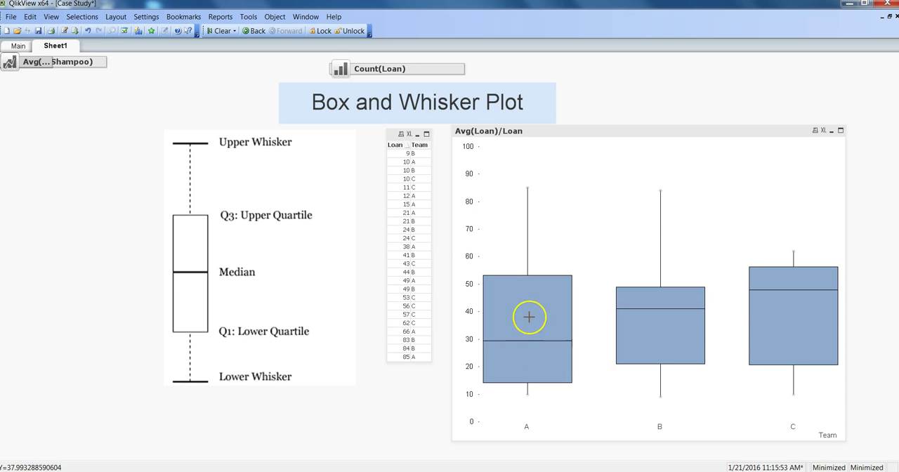
pyautogui.moveTo(525, 325)
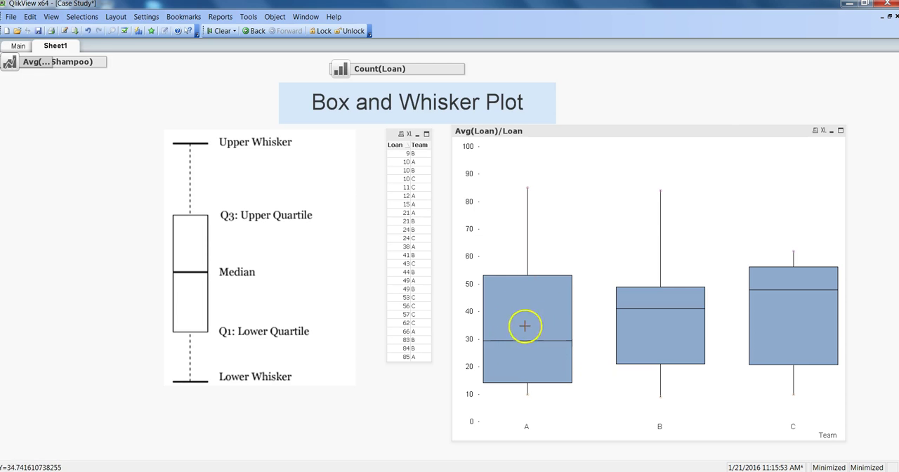
pyautogui.moveTo(494, 342)
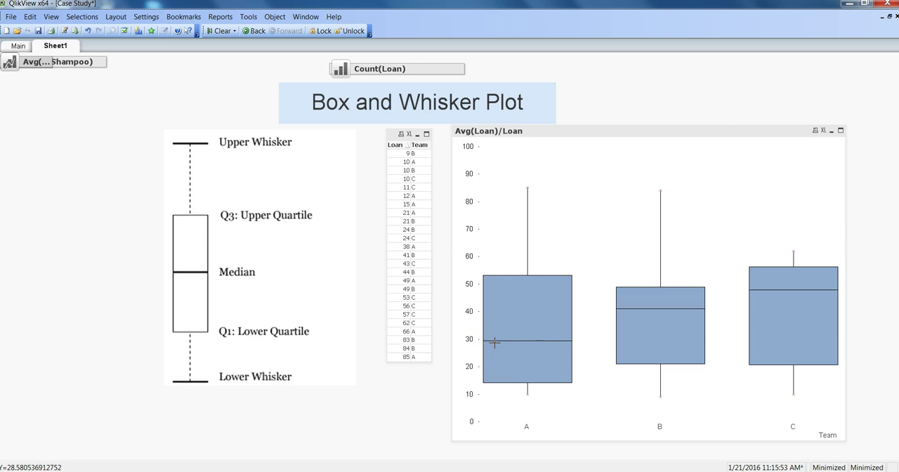
pyautogui.moveTo(627, 360)
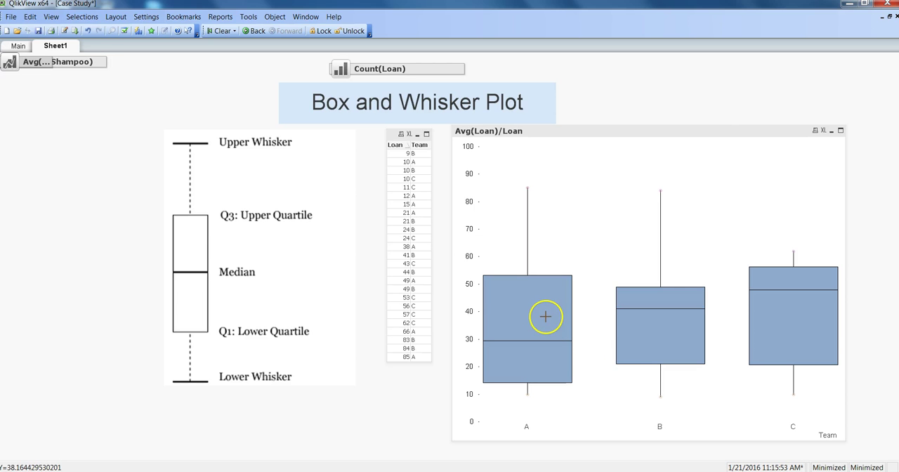
pyautogui.moveTo(534, 310)
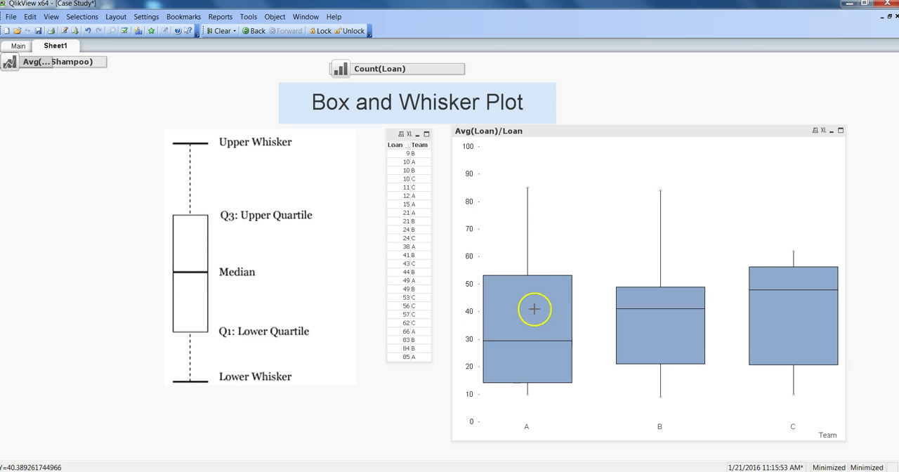
pyautogui.moveTo(549, 300)
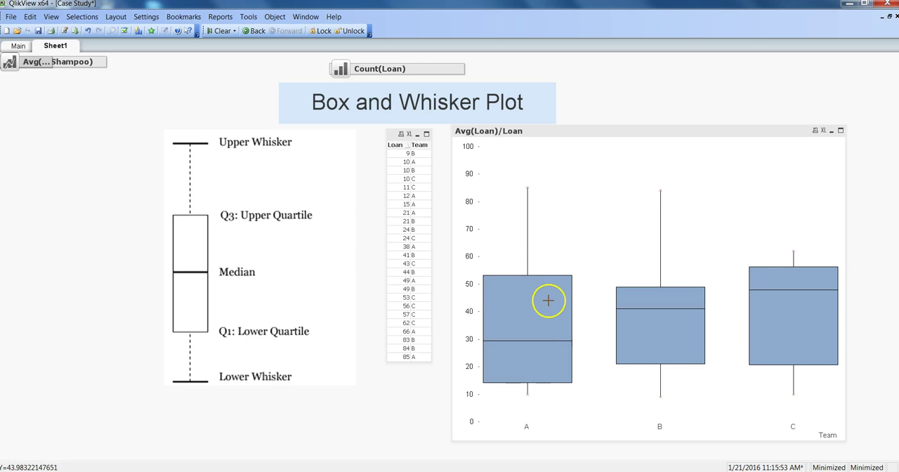
pyautogui.moveTo(512, 284)
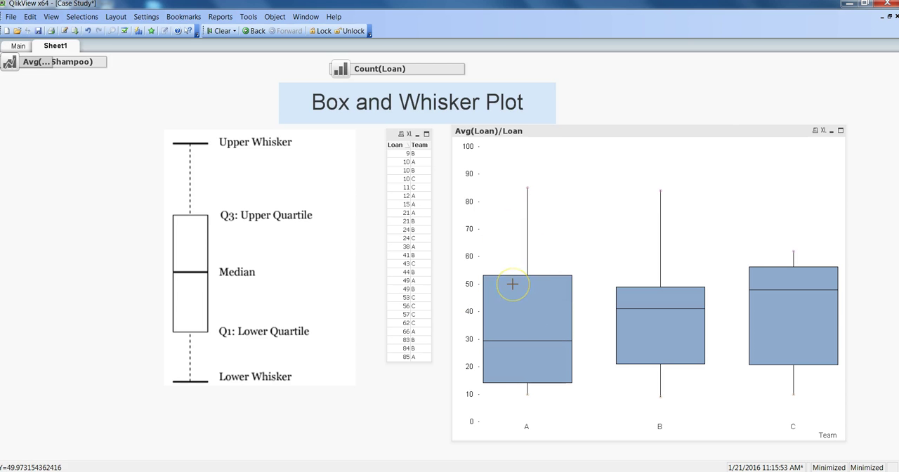
pyautogui.moveTo(750, 253)
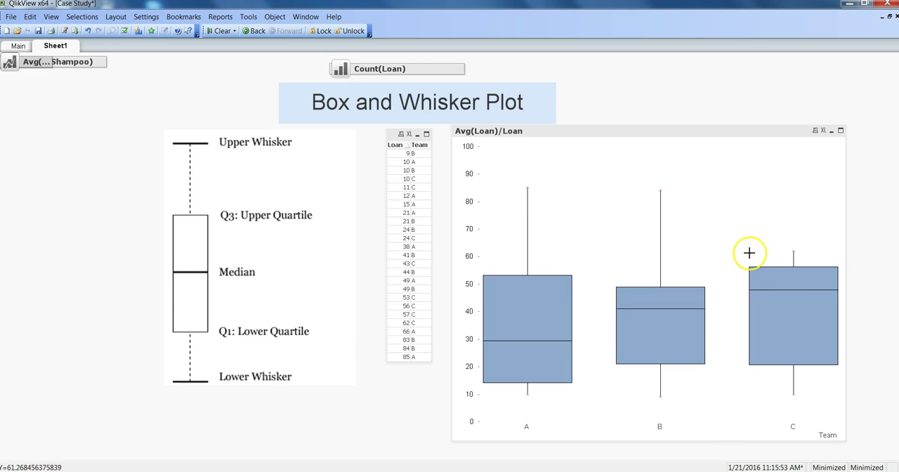
pyautogui.moveTo(773, 291)
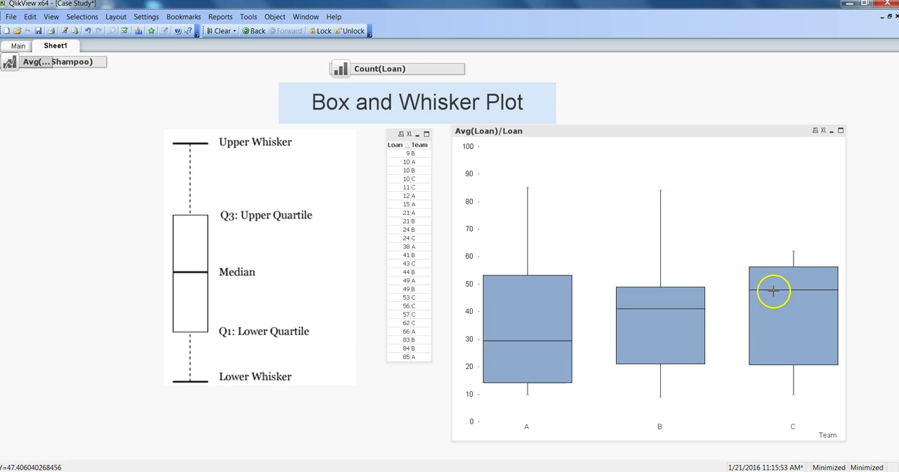
pyautogui.moveTo(760, 288)
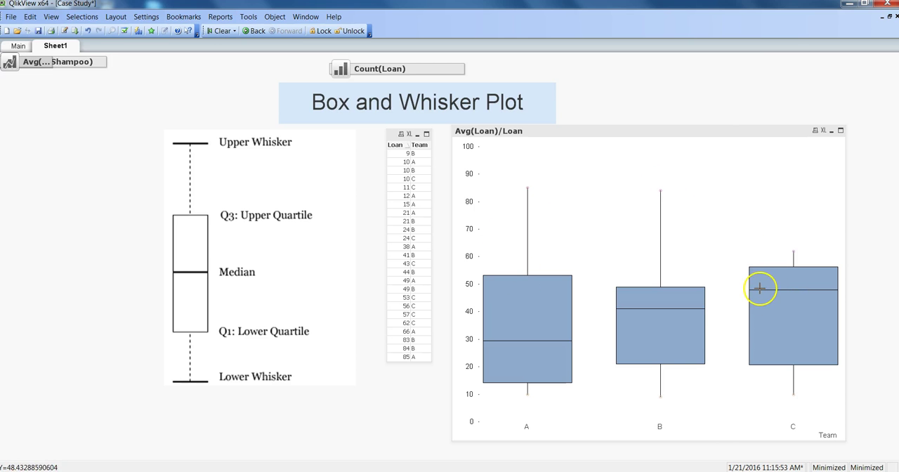
pyautogui.moveTo(773, 353)
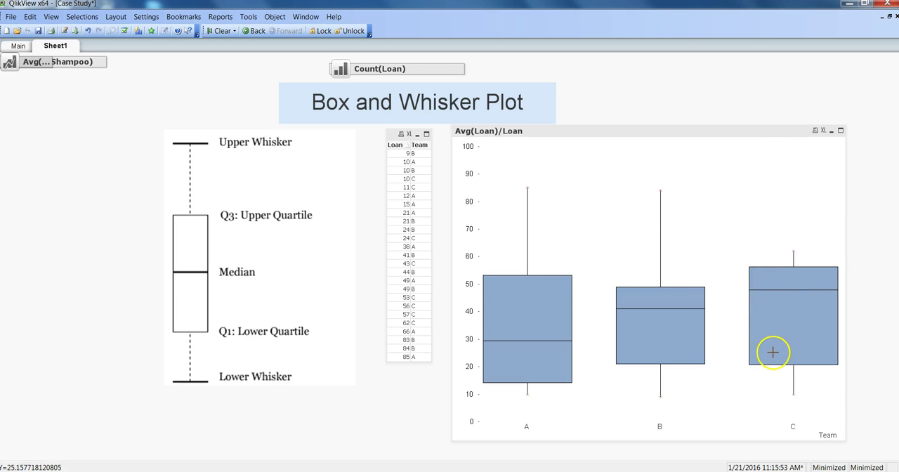
pyautogui.moveTo(798, 353)
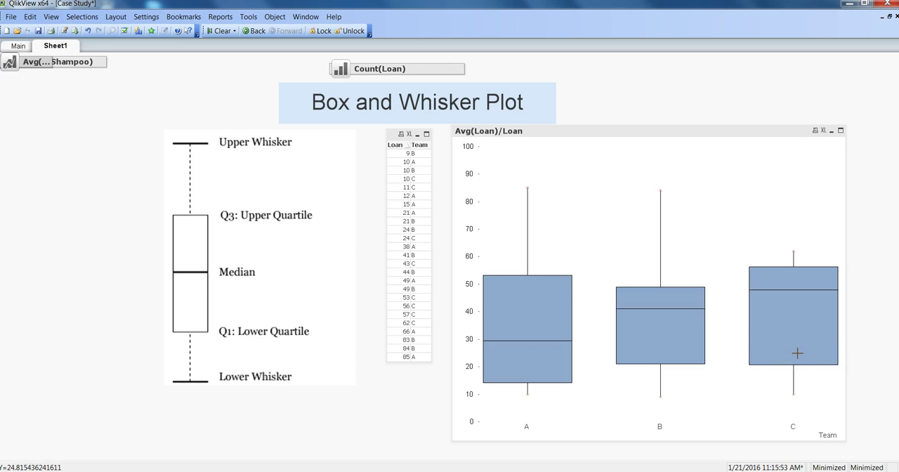
pyautogui.moveTo(667, 357)
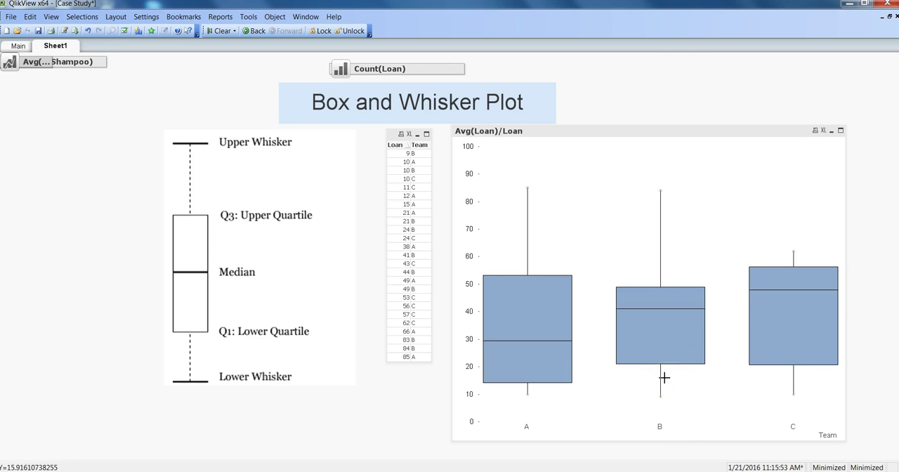
pyautogui.moveTo(672, 355)
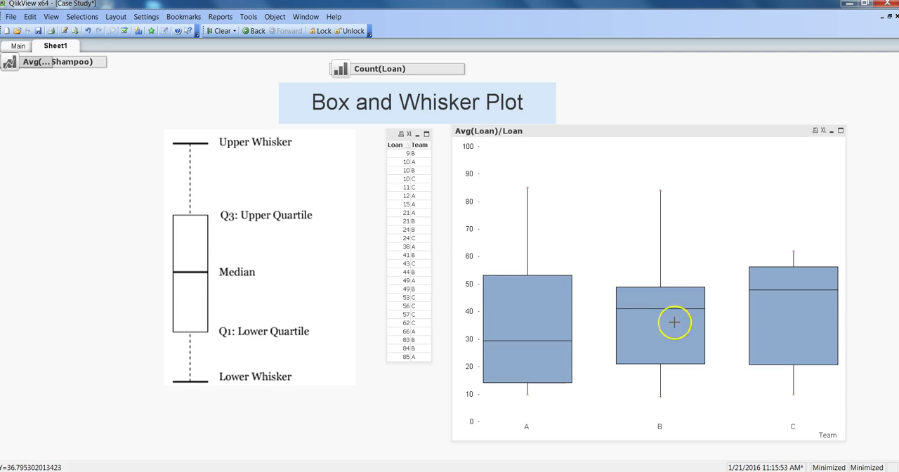
pyautogui.moveTo(709, 249)
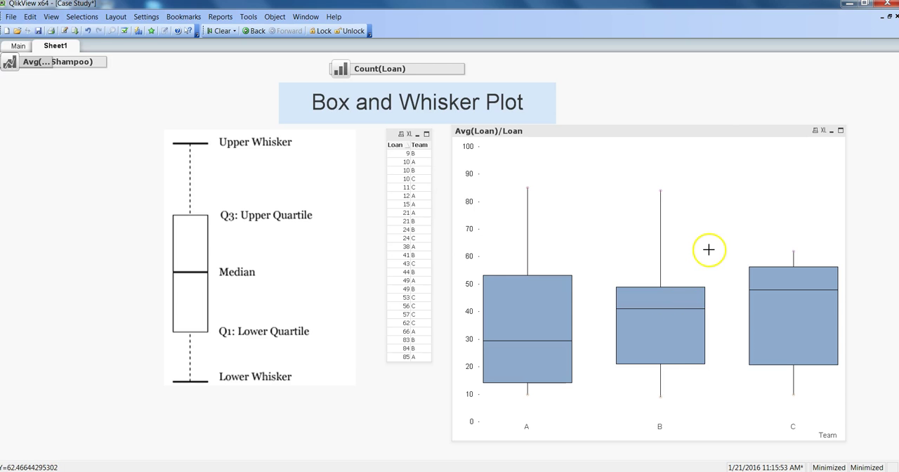